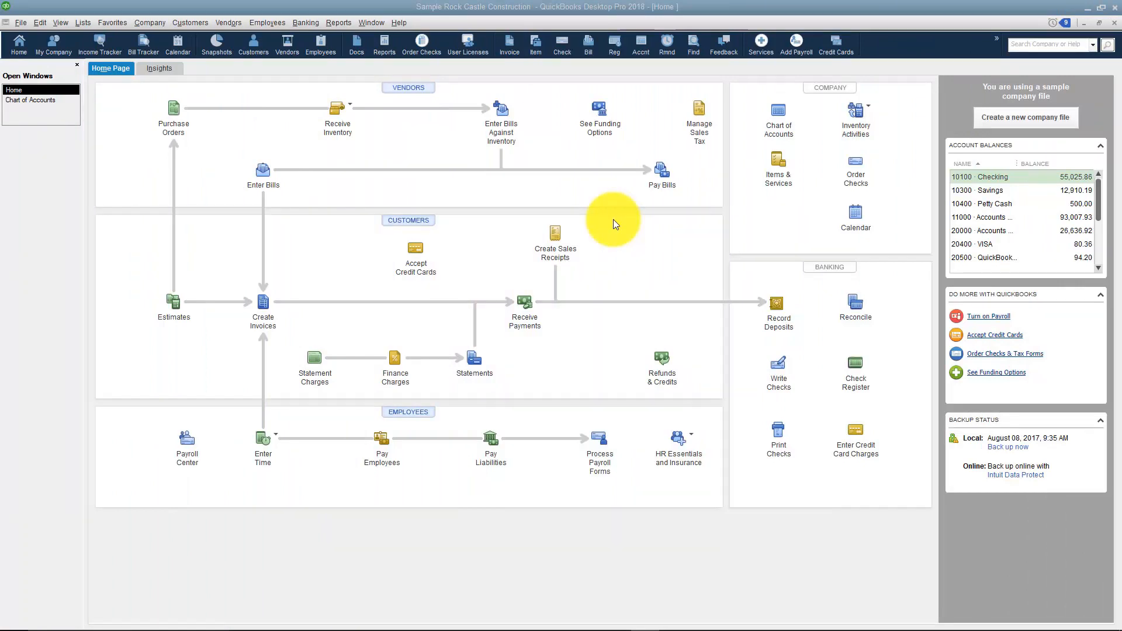
{"action": "mouse_move", "coordinate": [305, 22]}
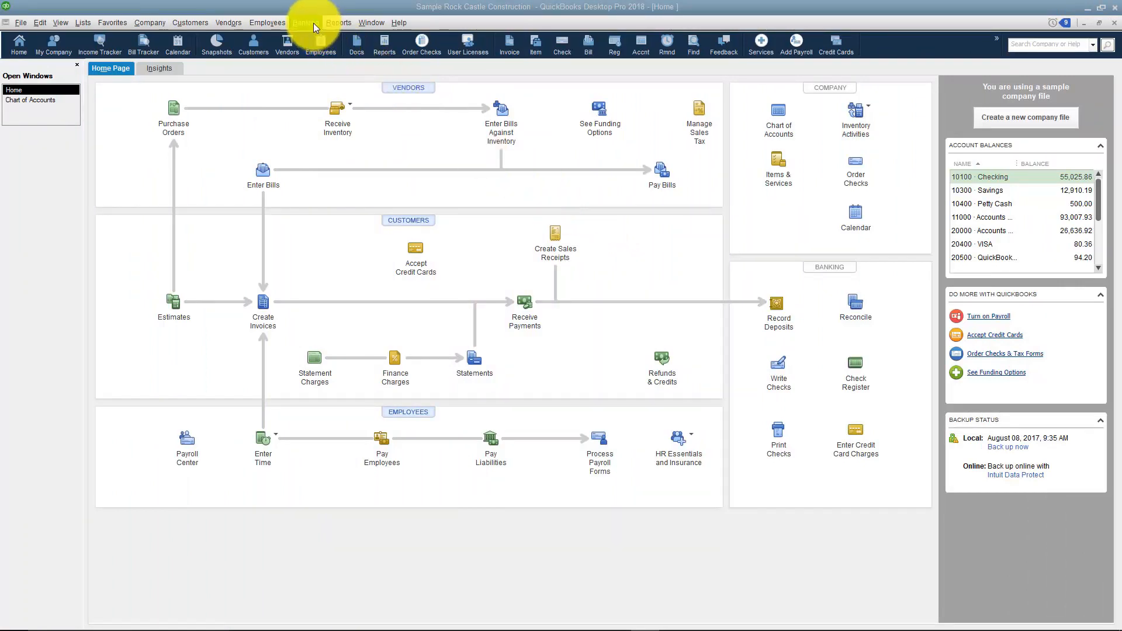
Step: Open Loan Manager from the Banking menu
{"action": "left_click", "coordinate": [305, 23]}
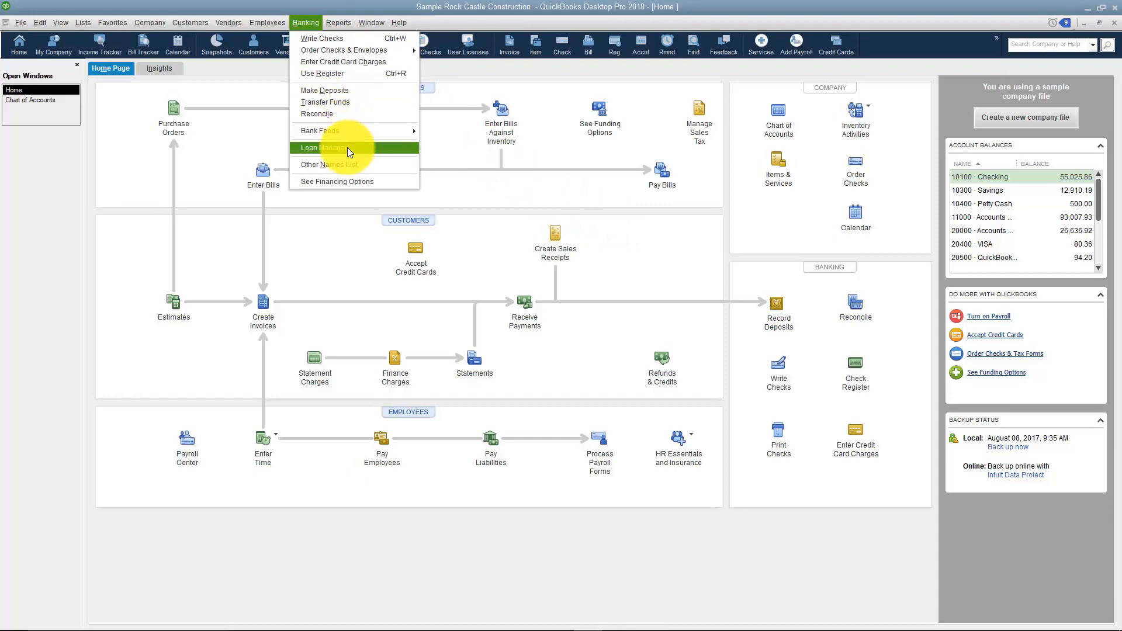
{"action": "left_click", "coordinate": [323, 147]}
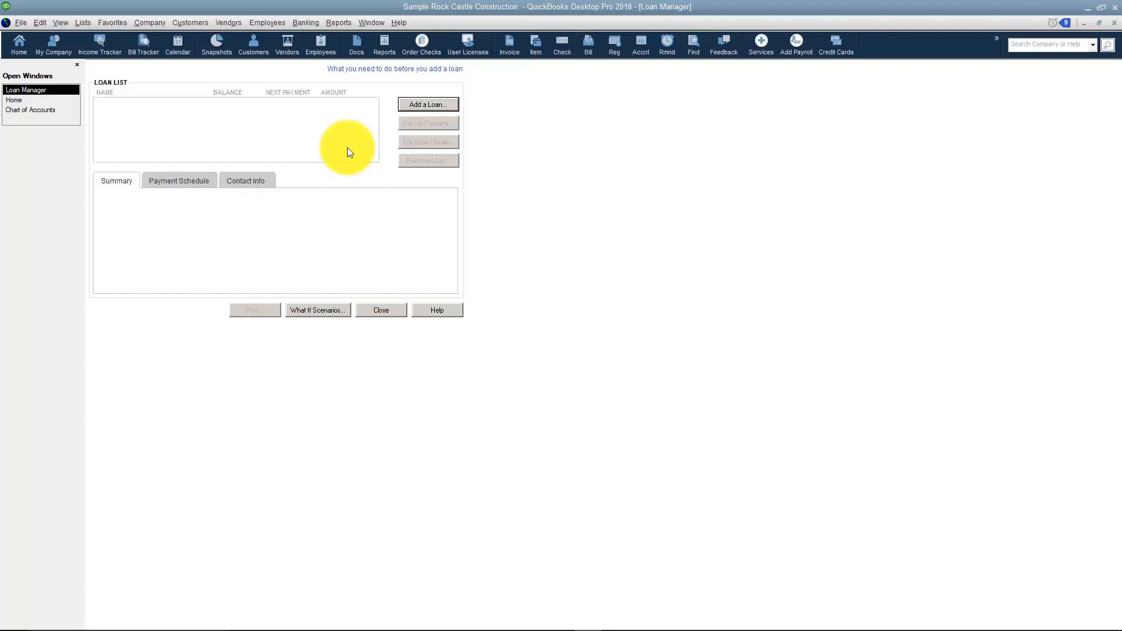
{"action": "mouse_move", "coordinate": [358, 145]}
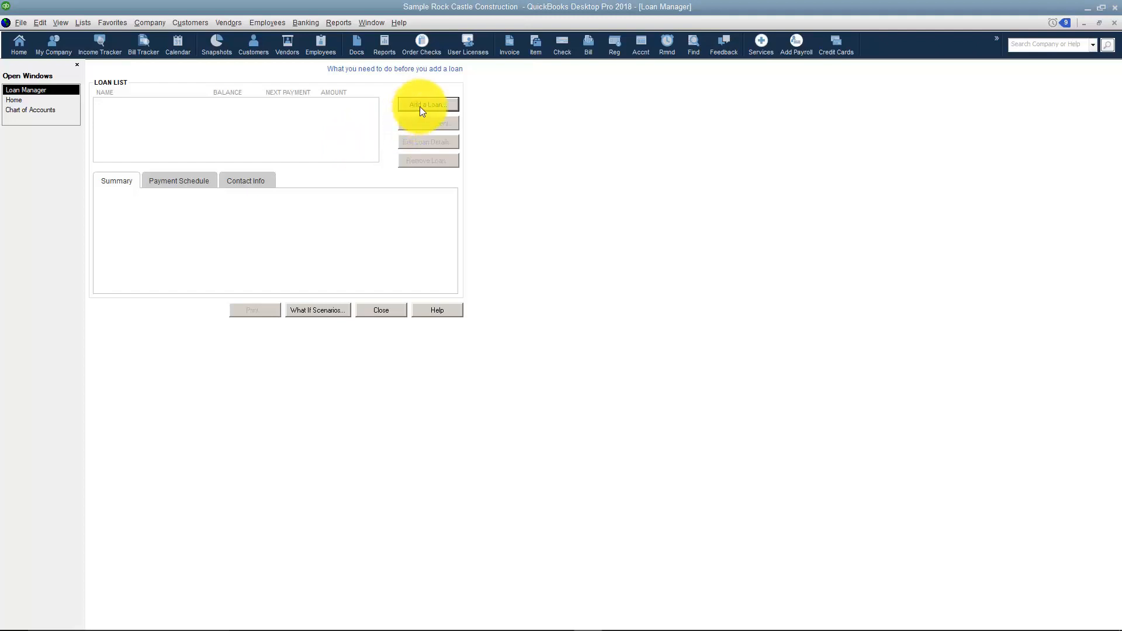
Step: Add a loan on the Loan - Vehicles (Office Vehicle) account with lender Bank of Anycity
{"action": "left_click", "coordinate": [428, 104]}
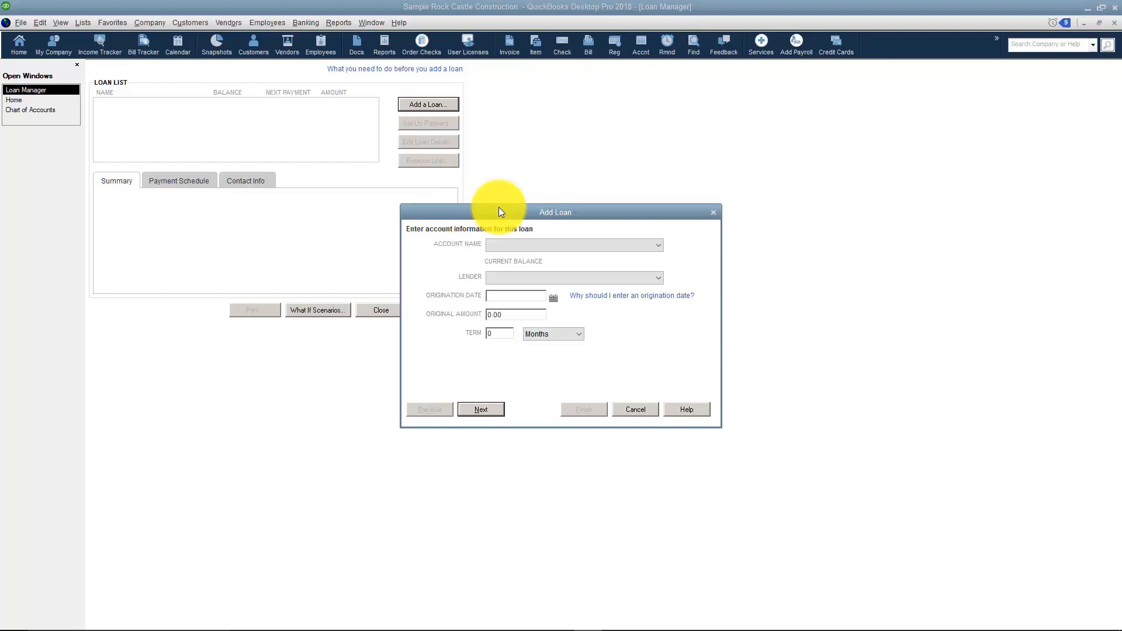
{"action": "mouse_move", "coordinate": [507, 216]}
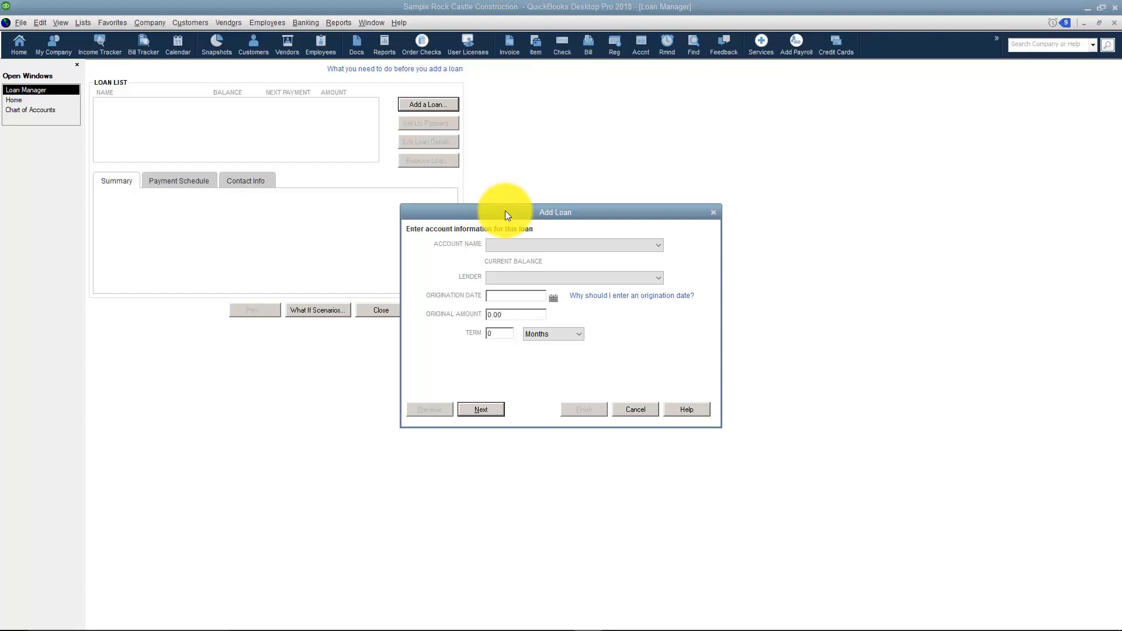
{"action": "left_click_drag", "start_coordinate": [505, 212], "coordinate": [540, 162]}
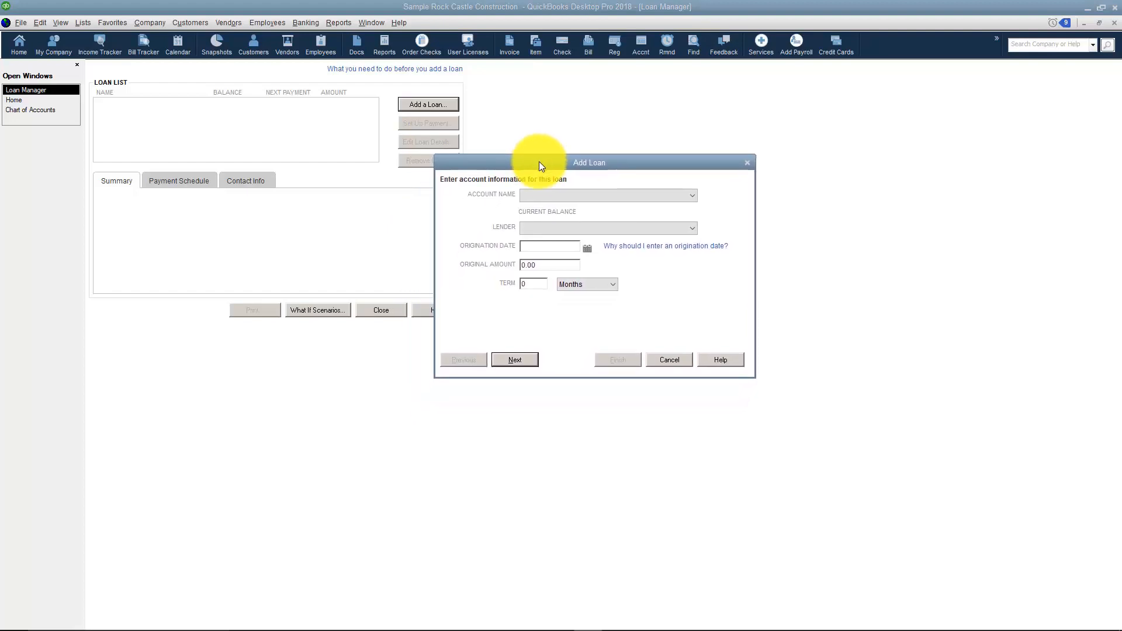
{"action": "left_click", "coordinate": [689, 195]}
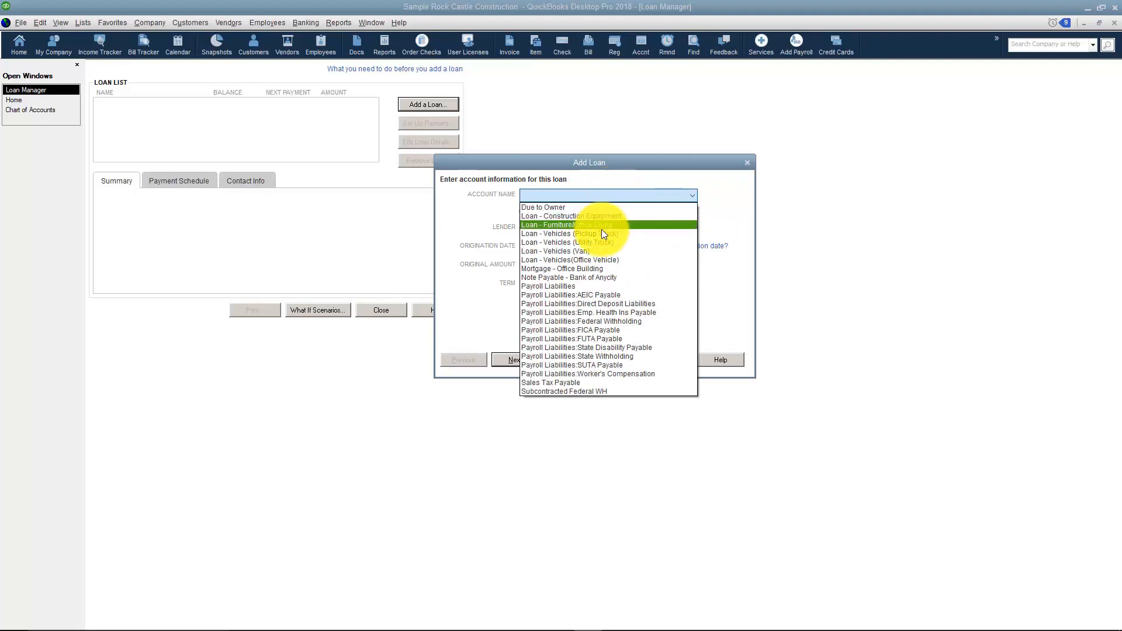
{"action": "left_click", "coordinate": [570, 258]}
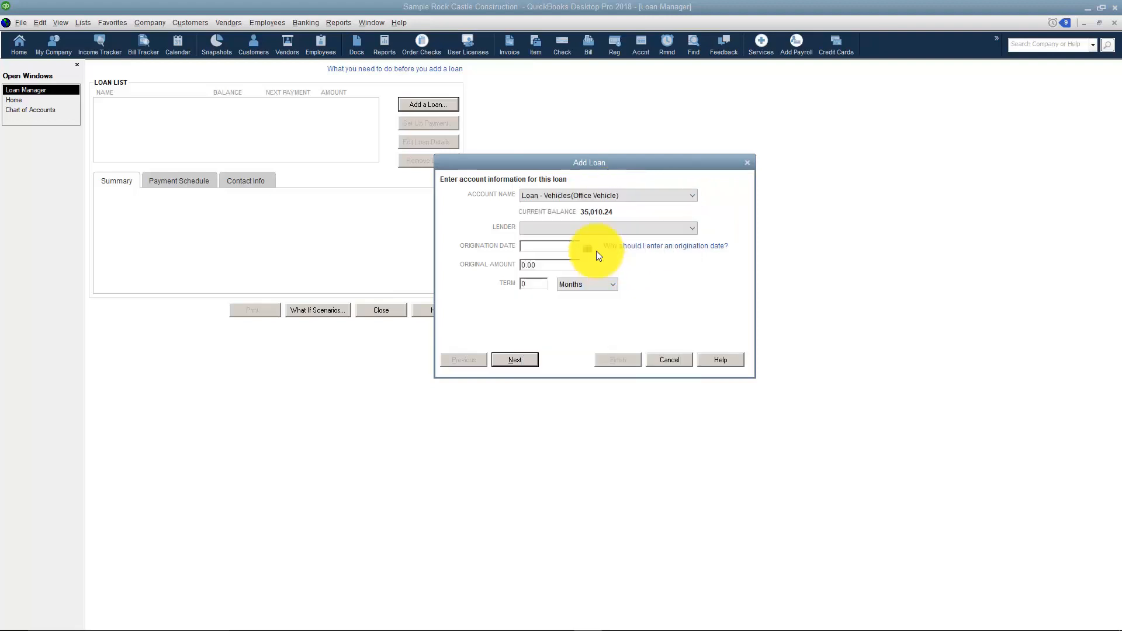
{"action": "mouse_move", "coordinate": [614, 224]}
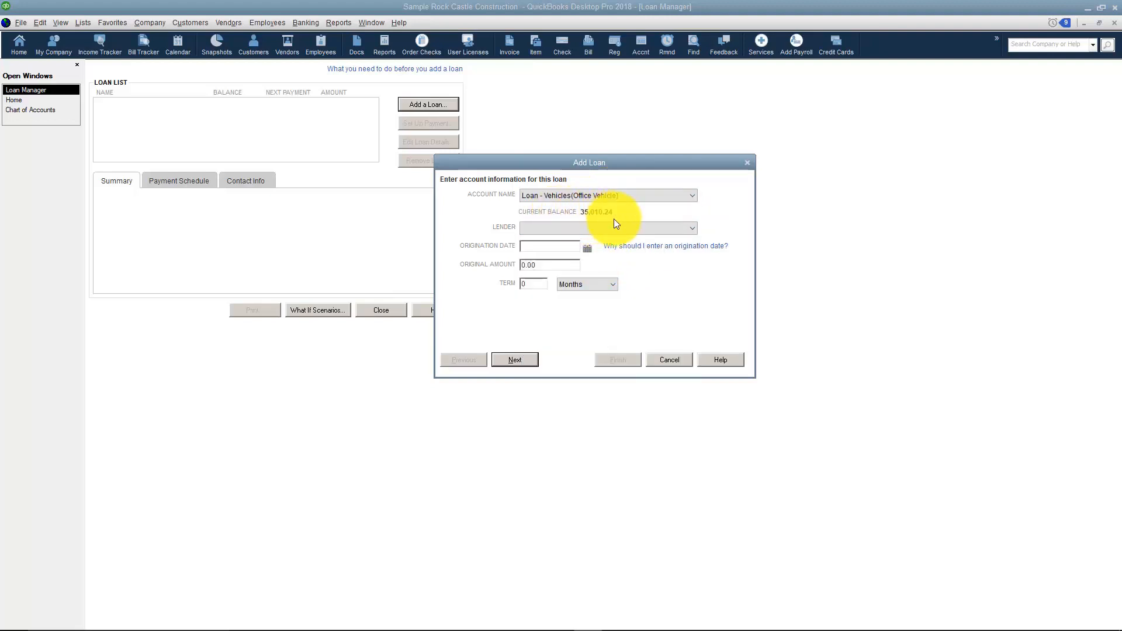
{"action": "left_click", "coordinate": [689, 227]}
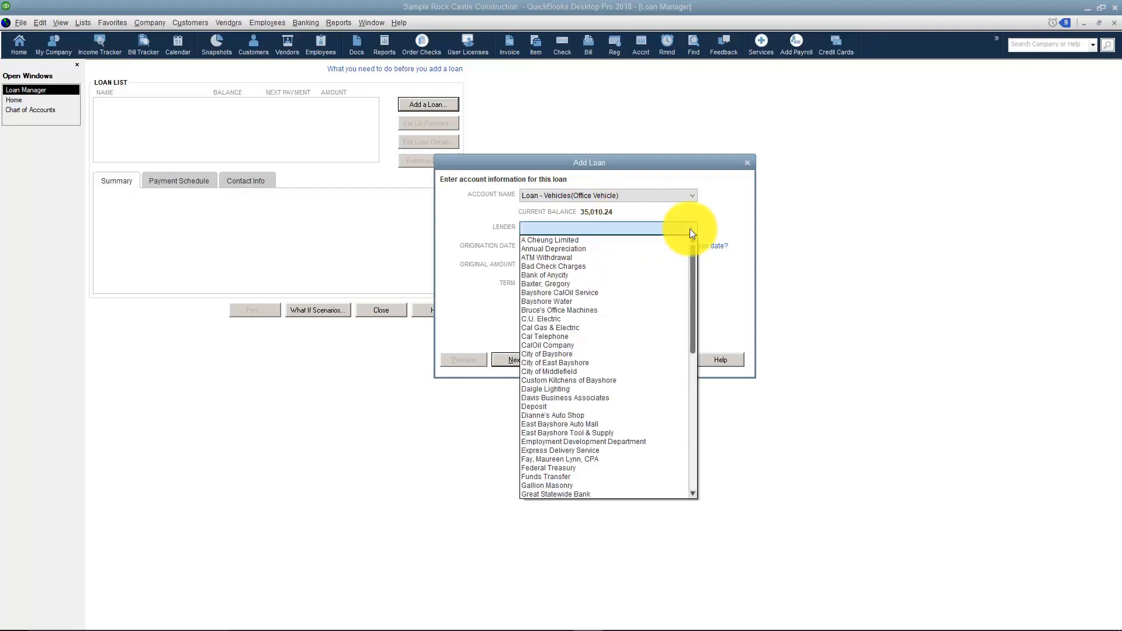
{"action": "mouse_move", "coordinate": [565, 266]}
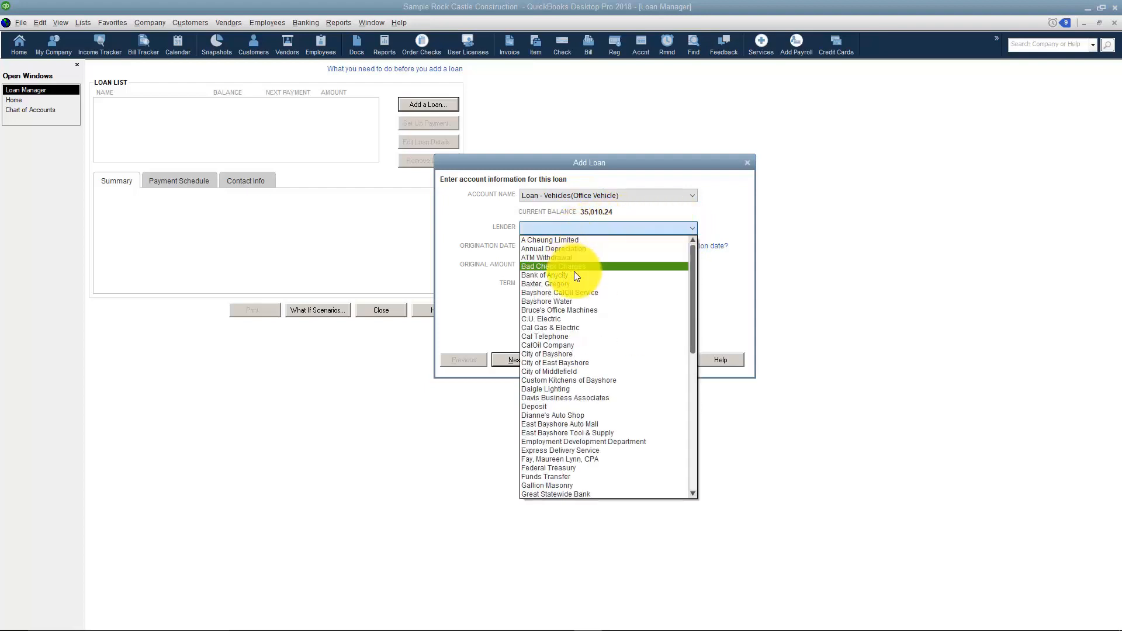
{"action": "left_click", "coordinate": [545, 275]}
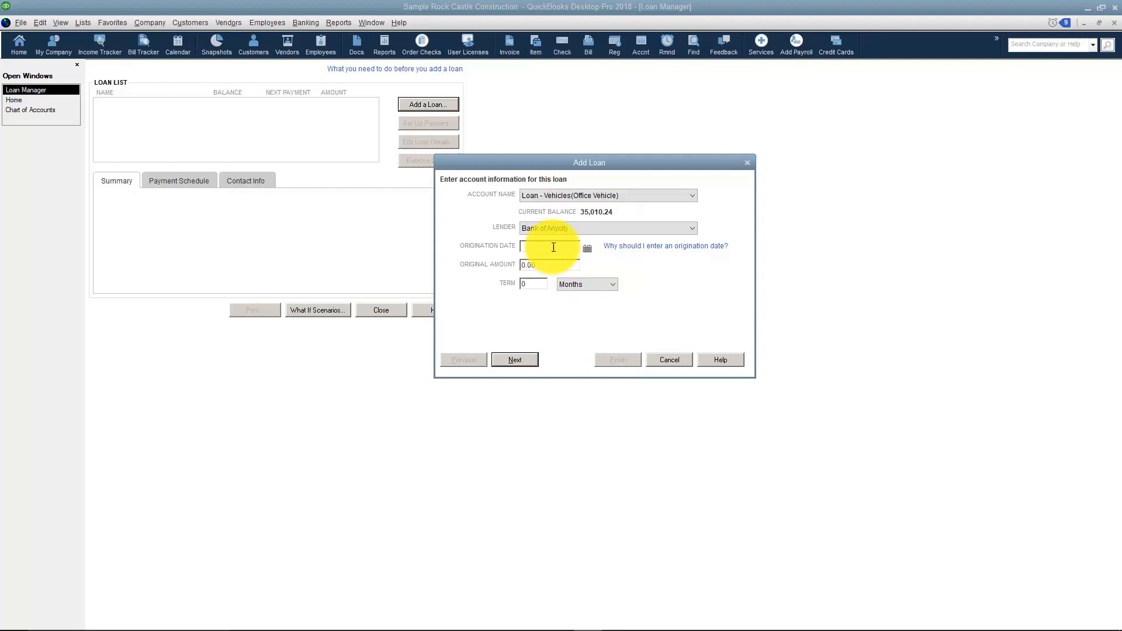
Step: Enter origination date 12/01/2022, original amount 40,000.00 and a 180-month term
{"action": "type", "text": "12/01/2022"}
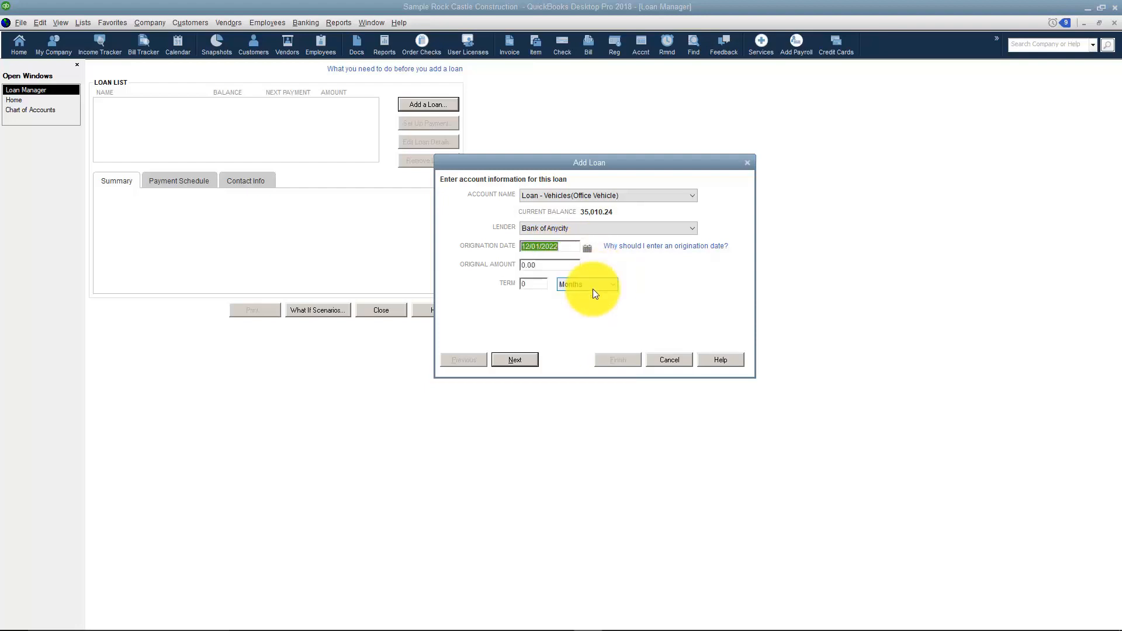
{"action": "left_click", "coordinate": [549, 265]}
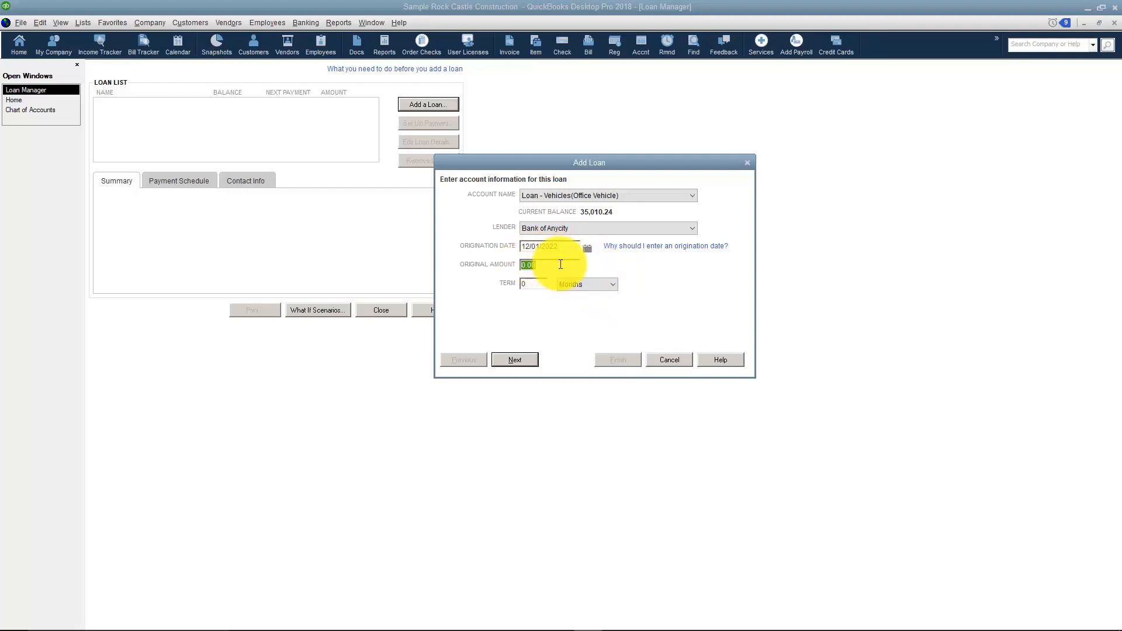
{"action": "type", "text": "4000"}
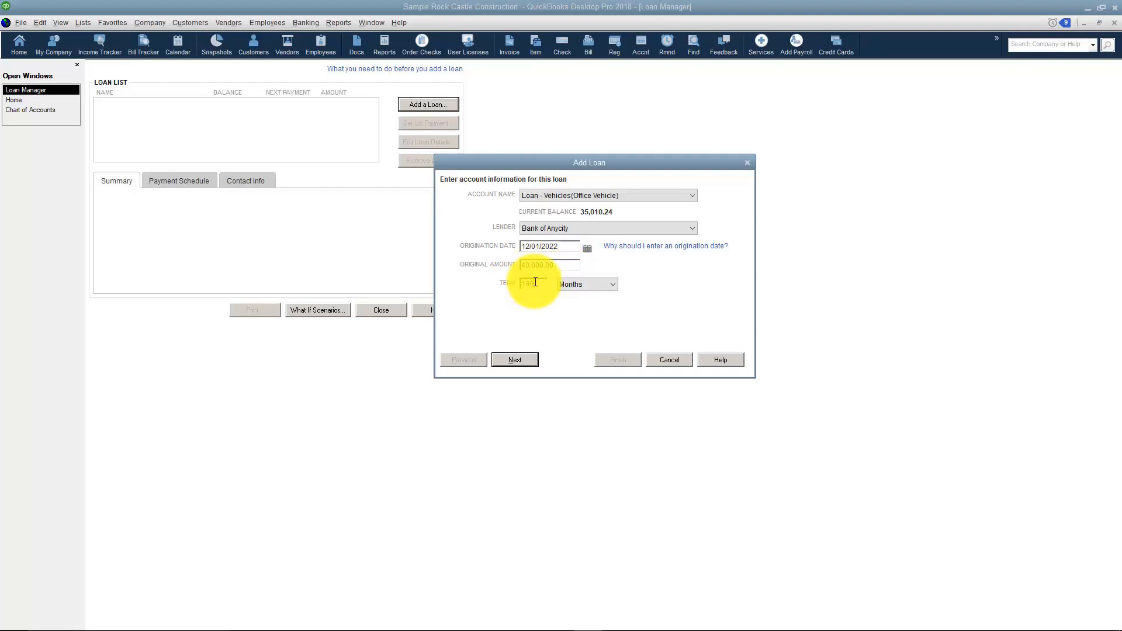
{"action": "left_click", "coordinate": [612, 284]}
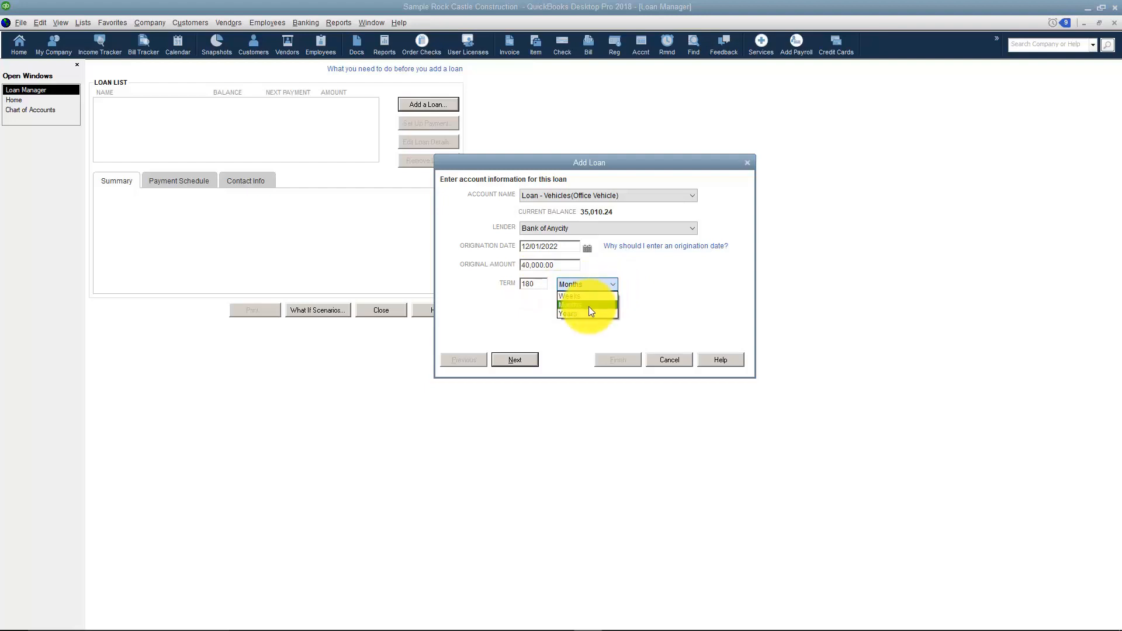
{"action": "left_click", "coordinate": [571, 304]}
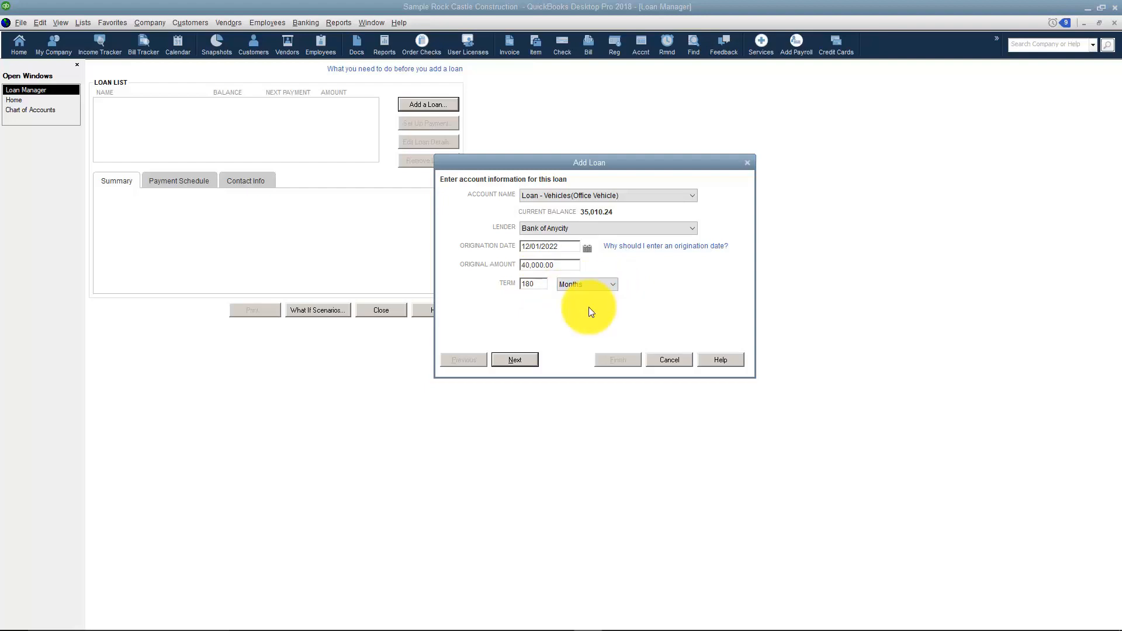
{"action": "left_click", "coordinate": [514, 360]}
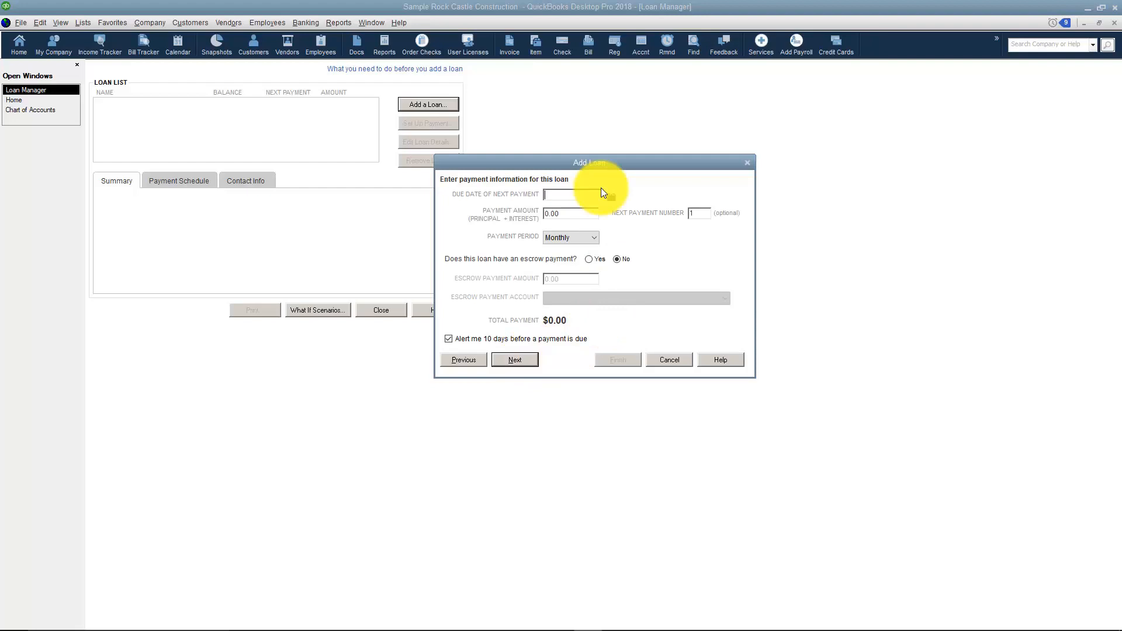
Step: Set next payment due 01/31/2023, paying $500.00 monthly with no escrow
{"action": "left_click", "coordinate": [610, 194]}
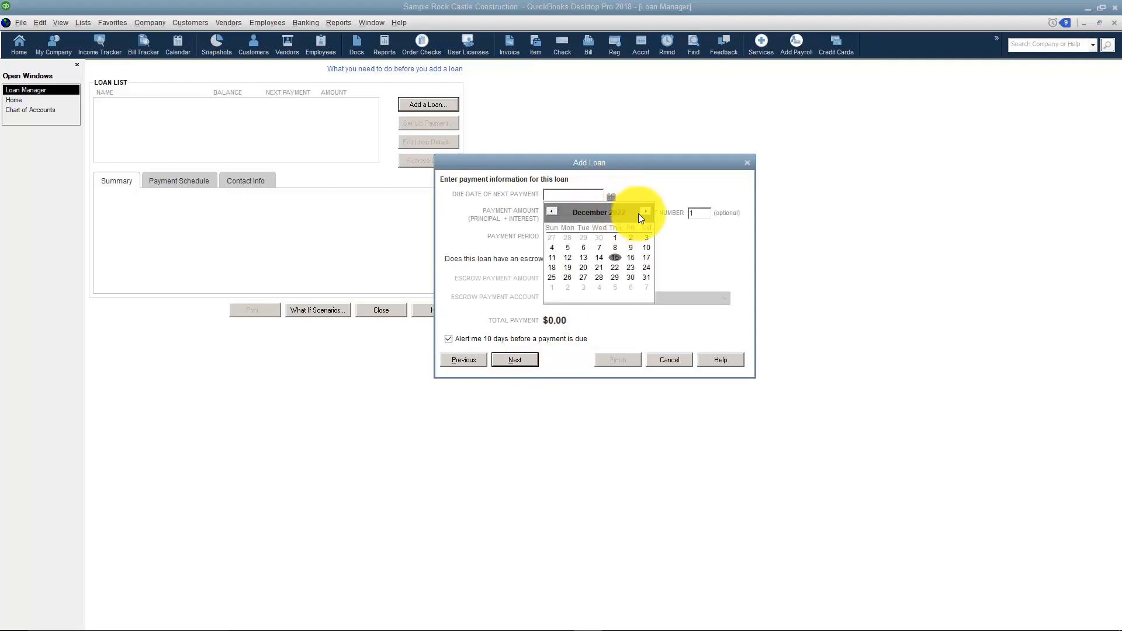
{"action": "left_click", "coordinate": [615, 278]}
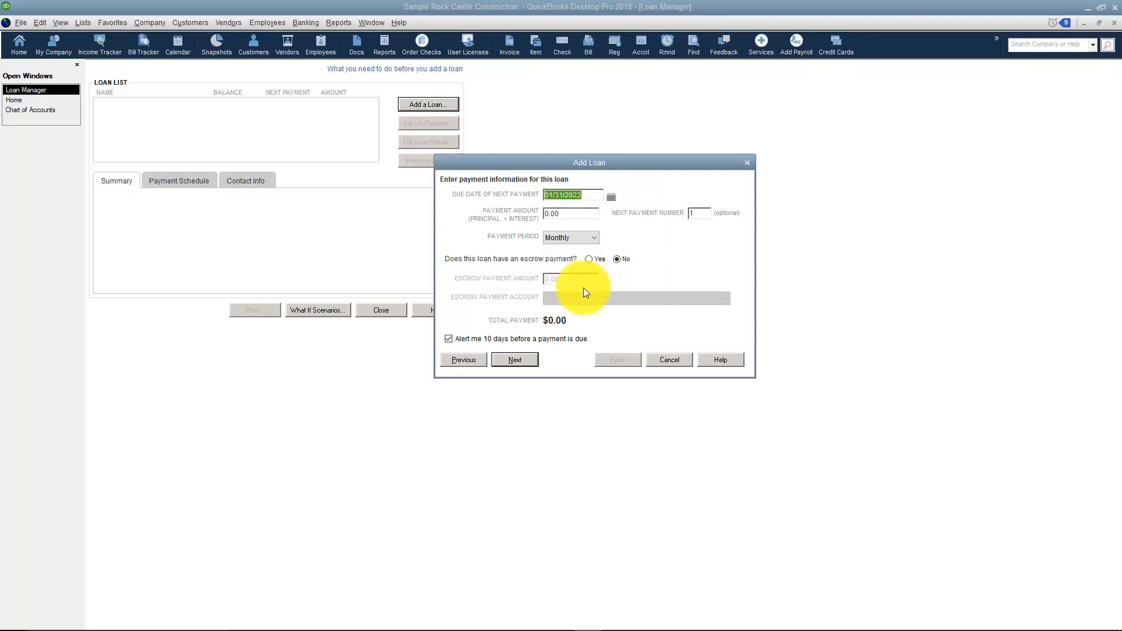
{"action": "left_click", "coordinate": [571, 213]}
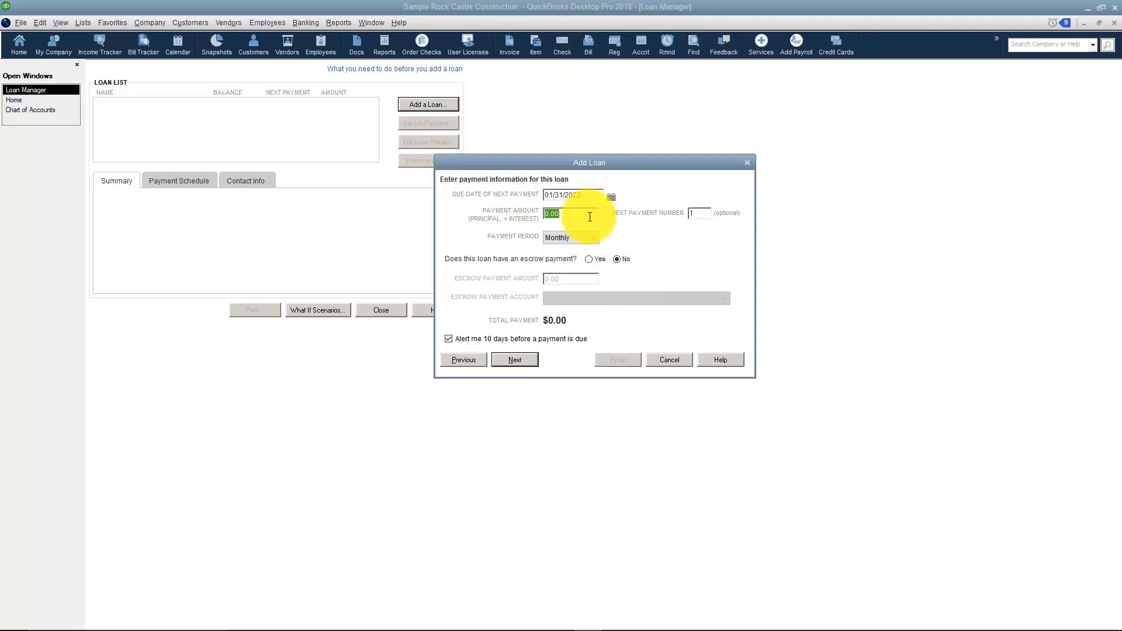
{"action": "type", "text": "500"}
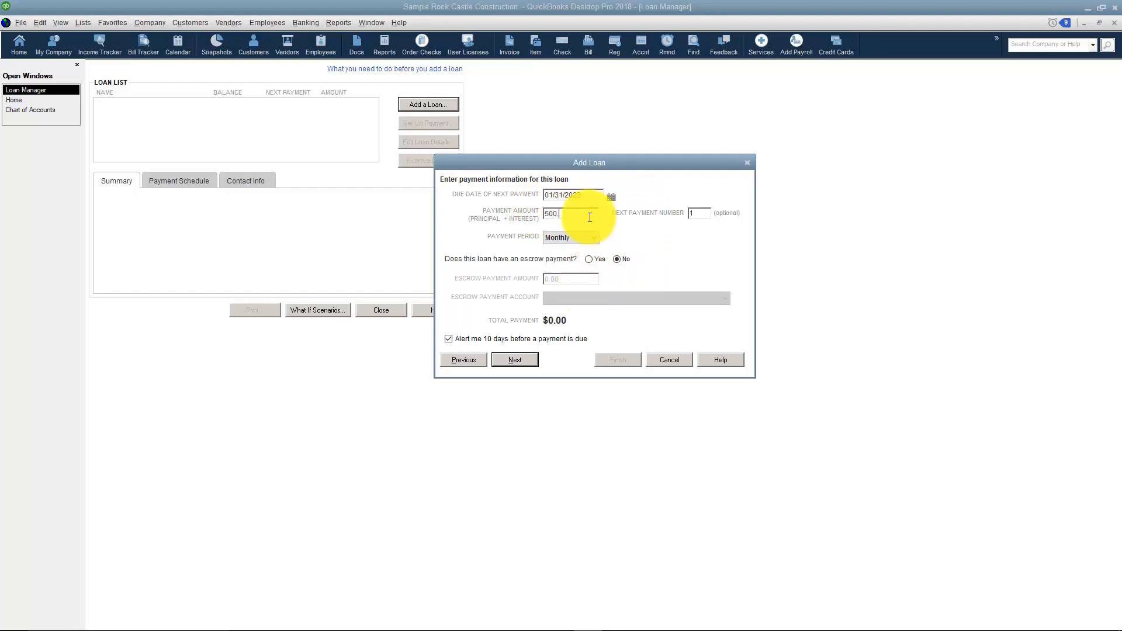
{"action": "left_click", "coordinate": [698, 213]}
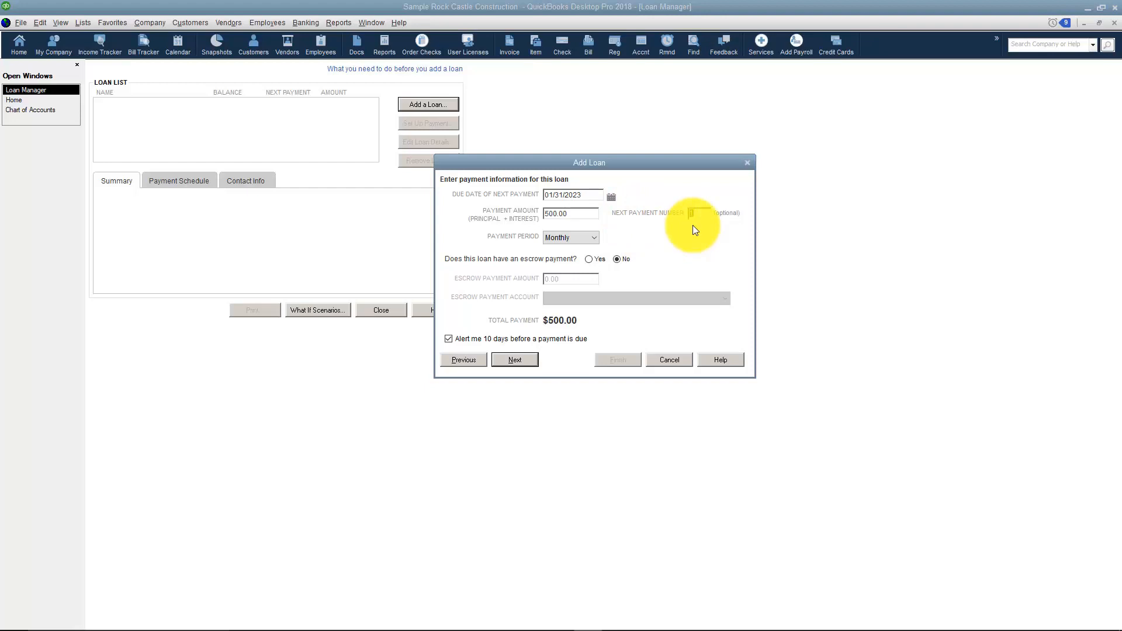
{"action": "left_click", "coordinate": [594, 237]}
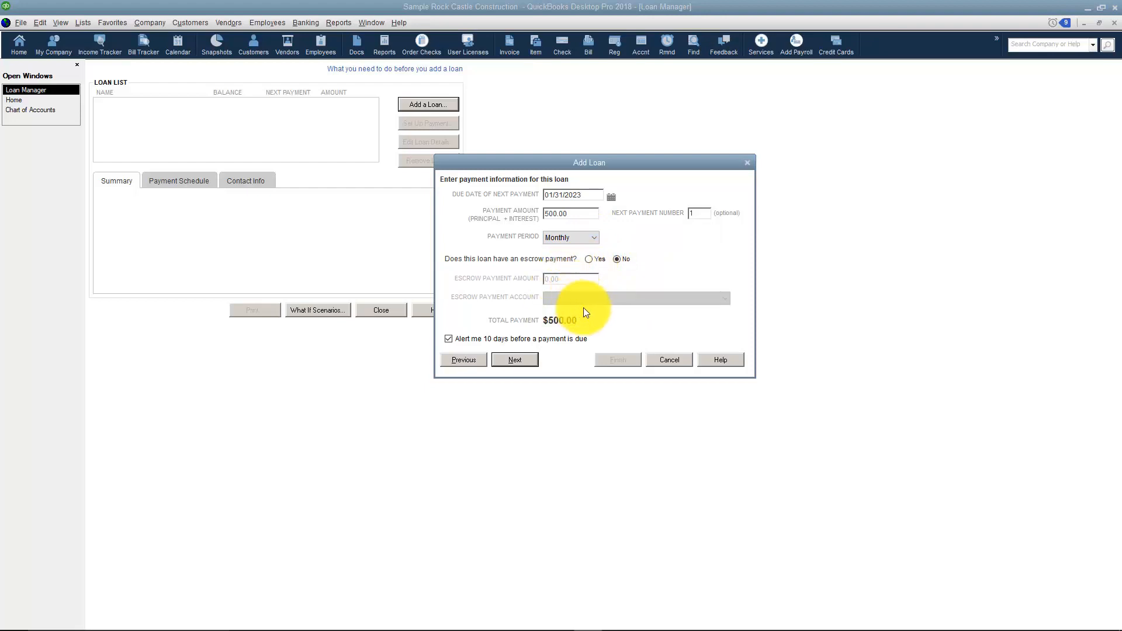
{"action": "mouse_move", "coordinate": [508, 342]}
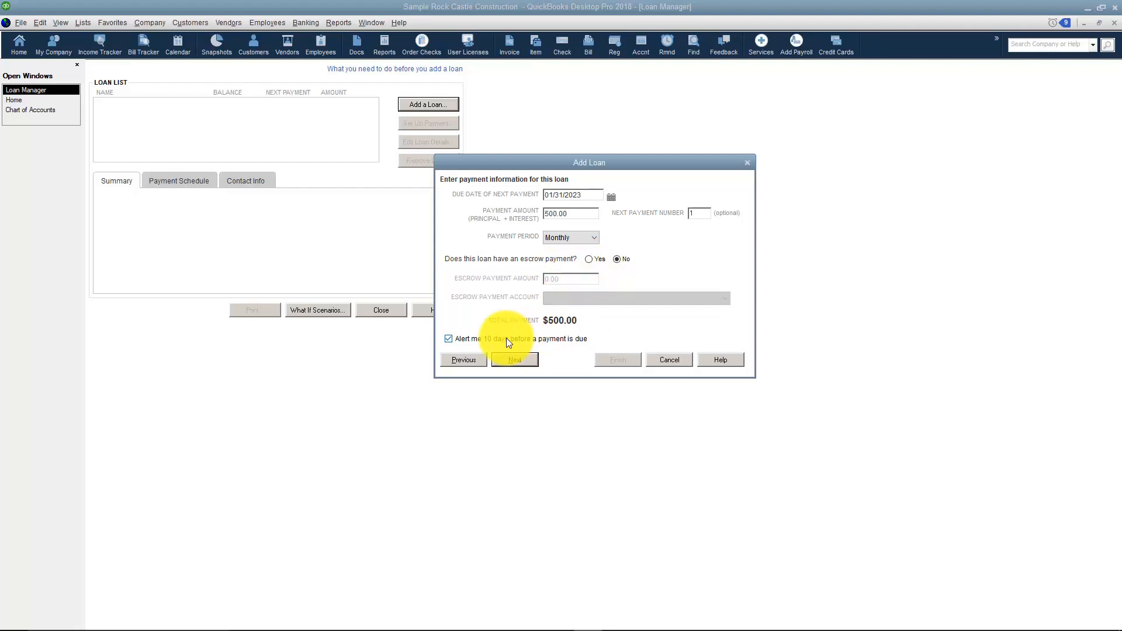
{"action": "mouse_move", "coordinate": [551, 347]}
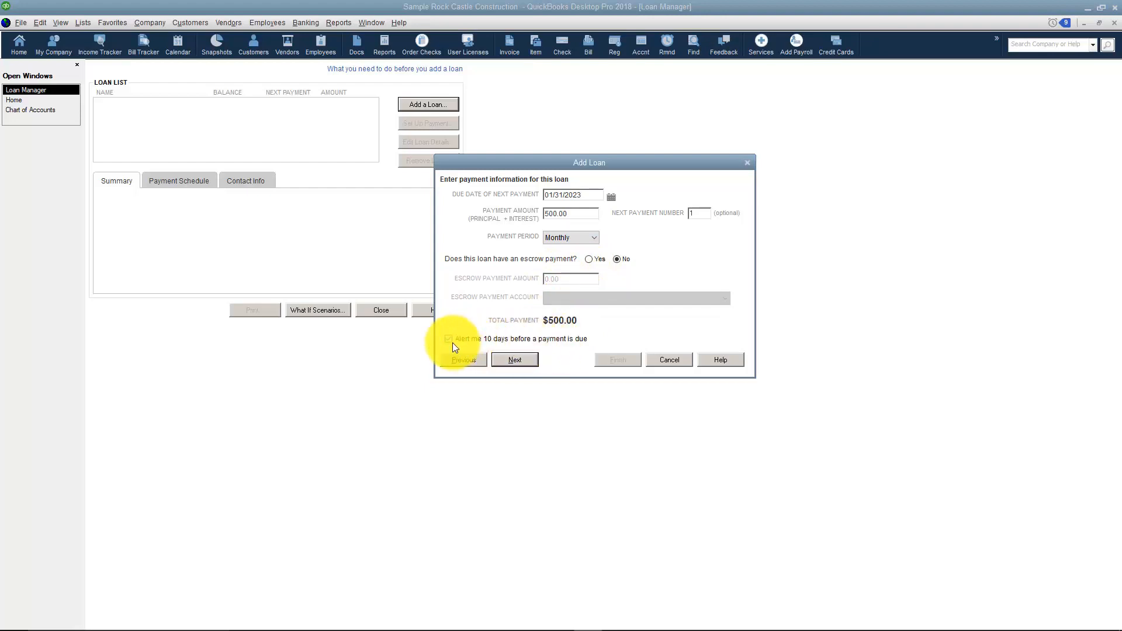
{"action": "left_click", "coordinate": [514, 359]}
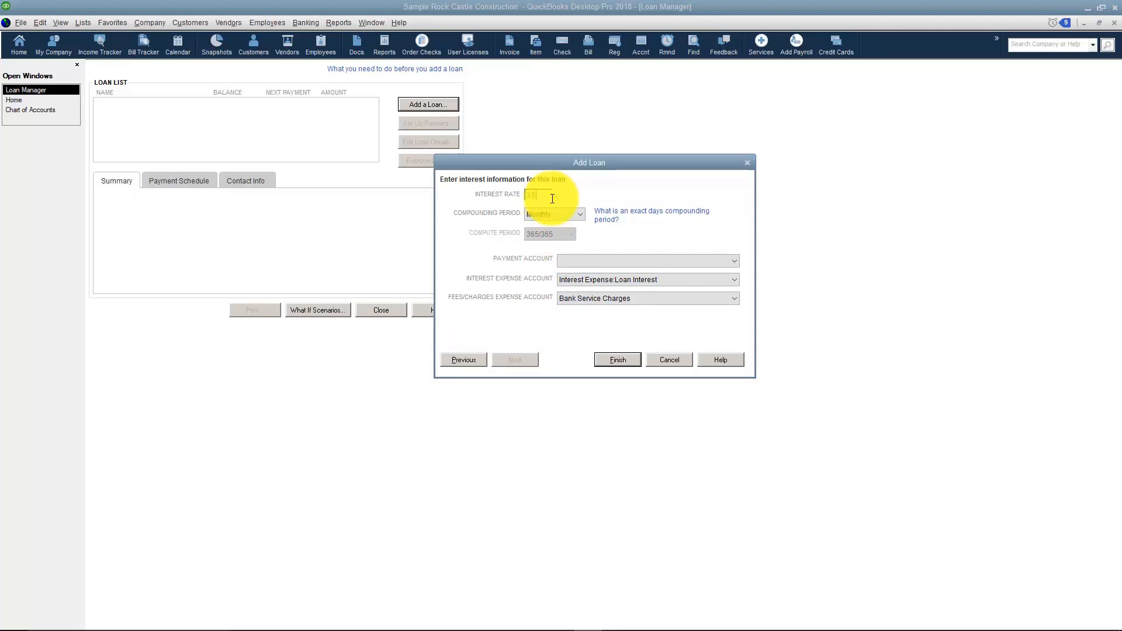
Step: Enter 3.500% monthly-compounded interest, paid from Checking, expensed to Interest Expense:Loan Interest
{"action": "type", "text": "3.500"}
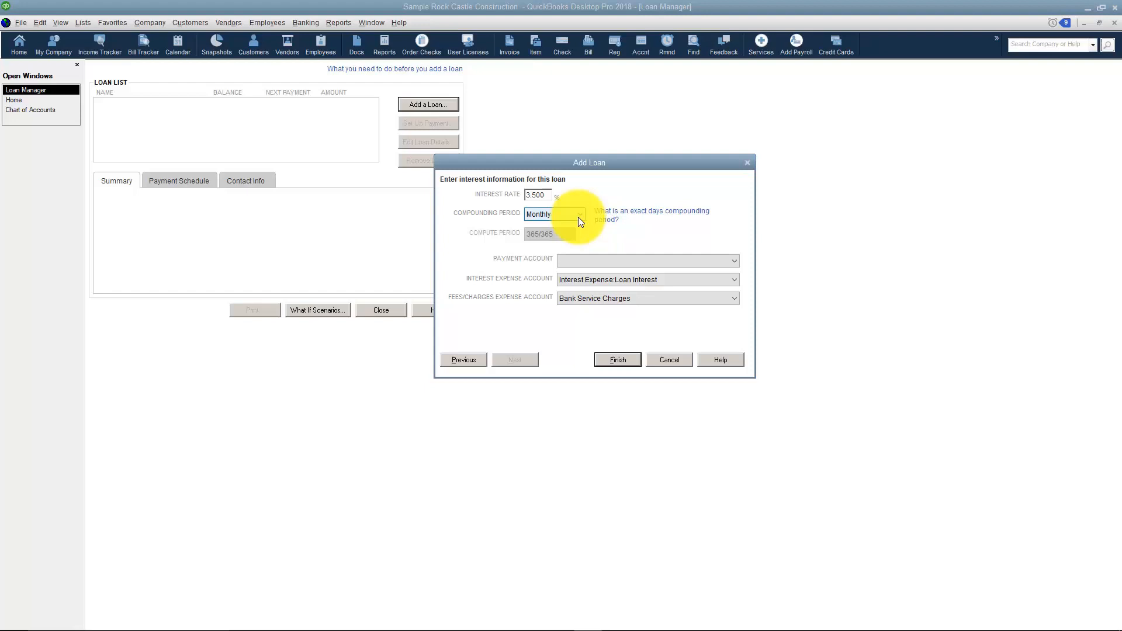
{"action": "left_click", "coordinate": [644, 258]}
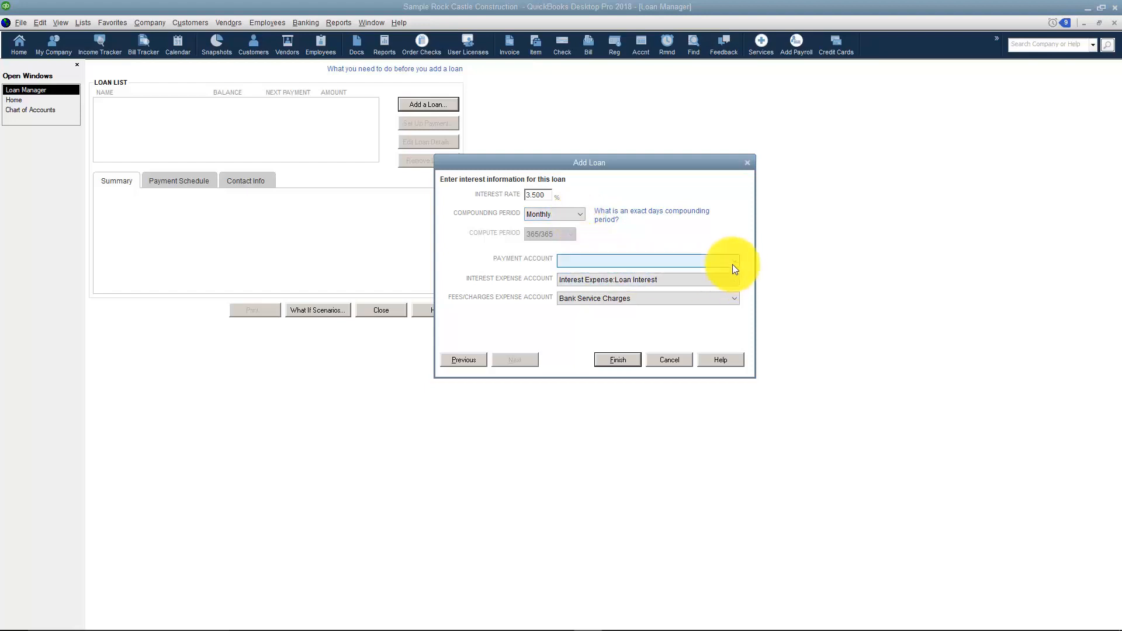
{"action": "left_click", "coordinate": [733, 260]}
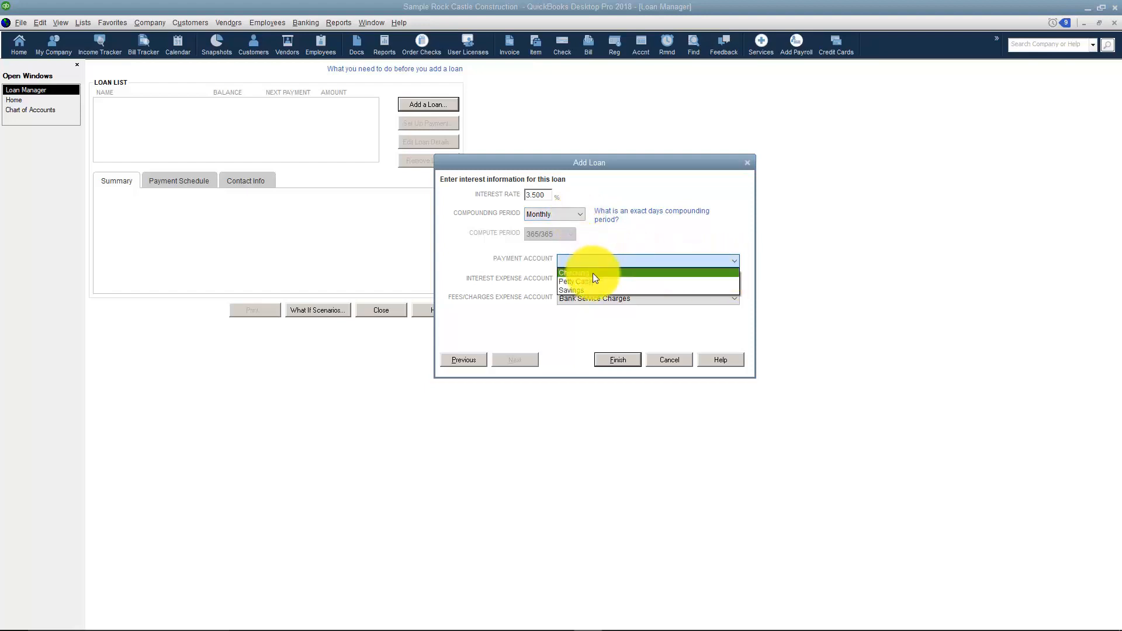
{"action": "left_click", "coordinate": [575, 273]}
{"action": "type", "text": "Interest Expense:Loan"}
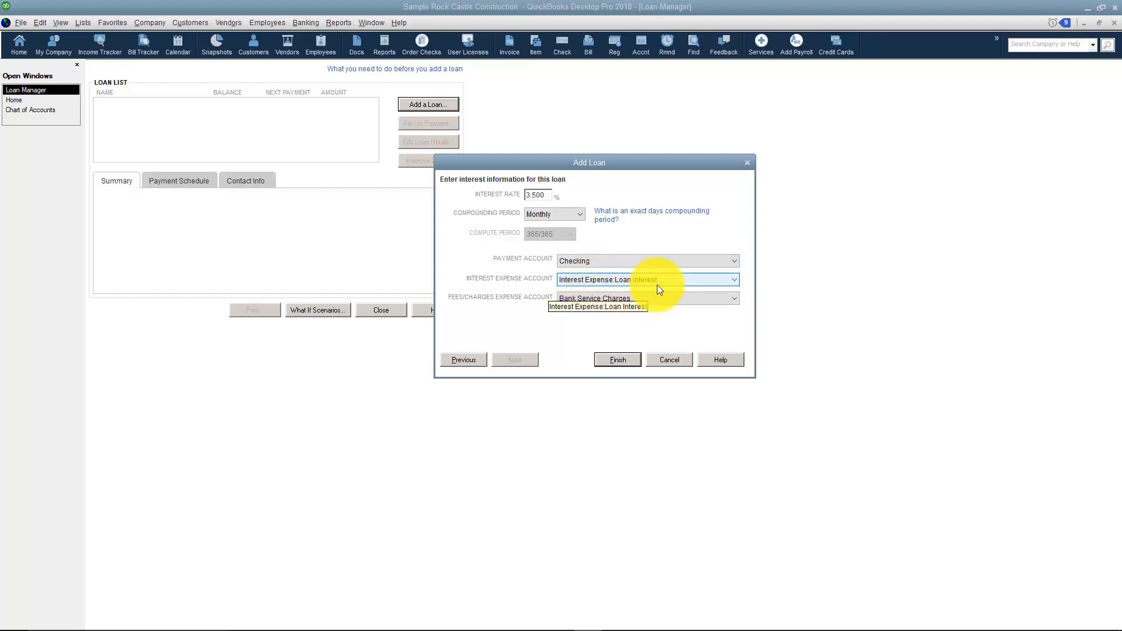
{"action": "left_click", "coordinate": [597, 306]}
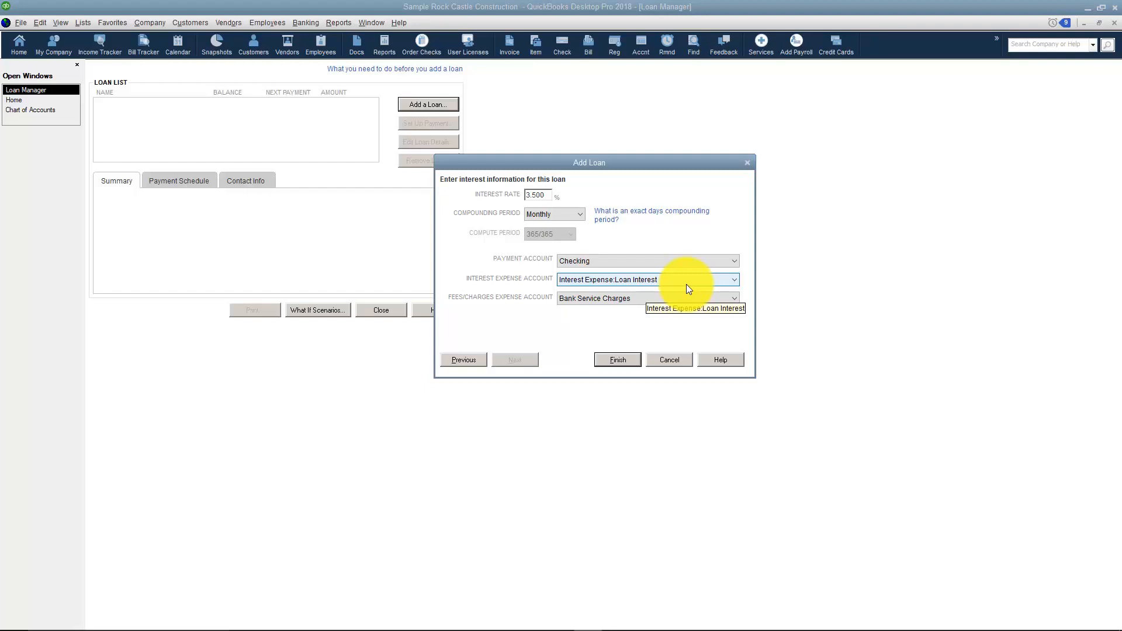
{"action": "mouse_move", "coordinate": [650, 299]}
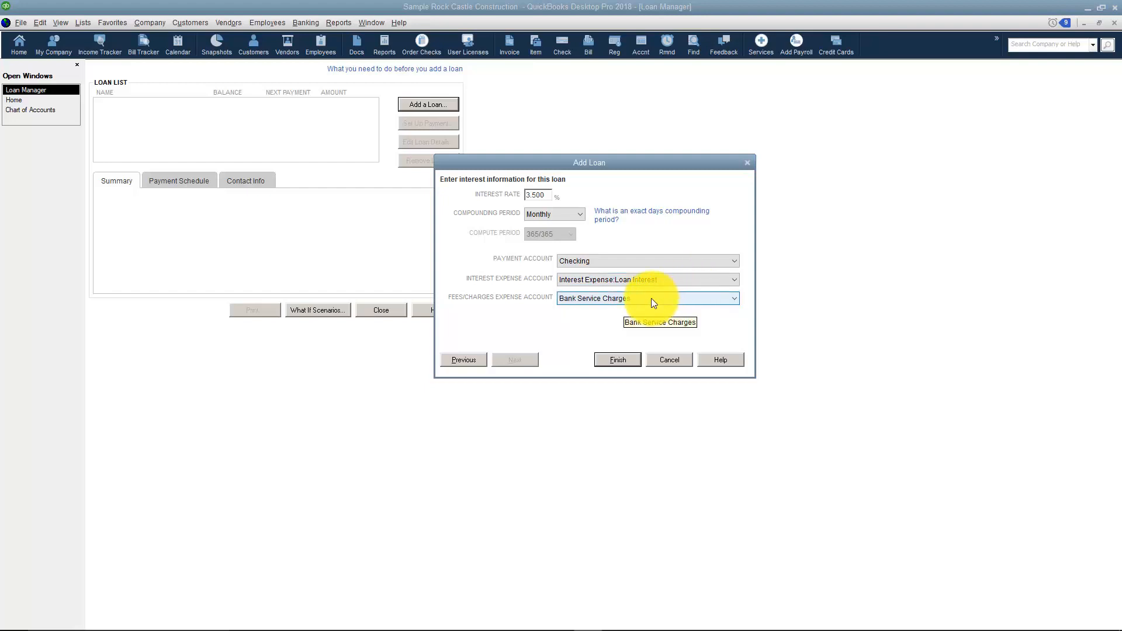
{"action": "mouse_move", "coordinate": [626, 304]}
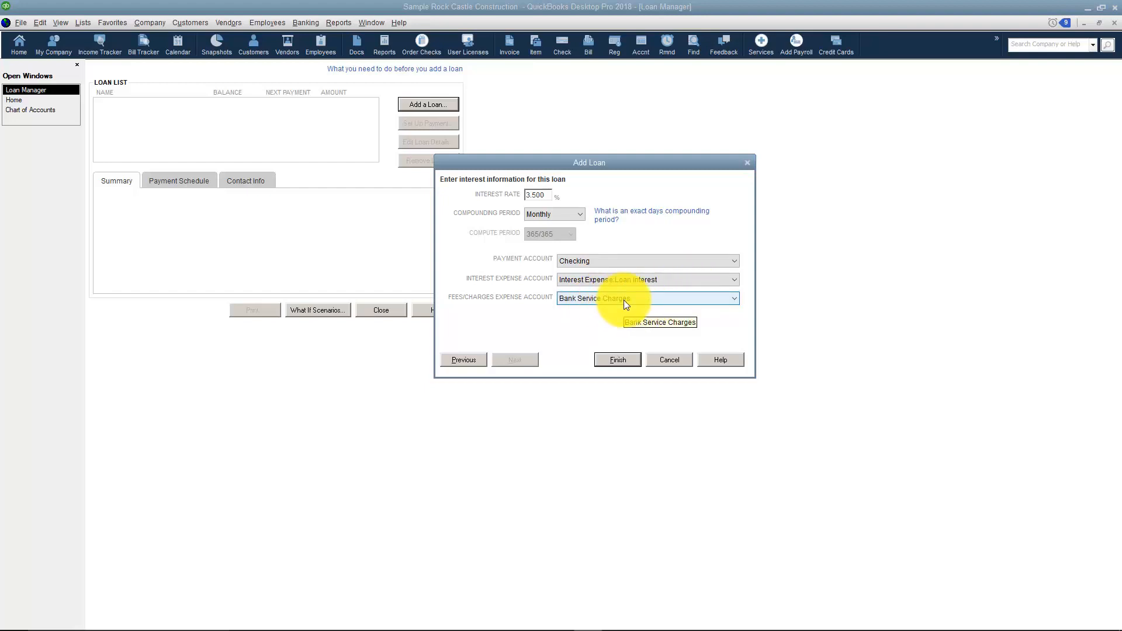
{"action": "mouse_move", "coordinate": [601, 337]}
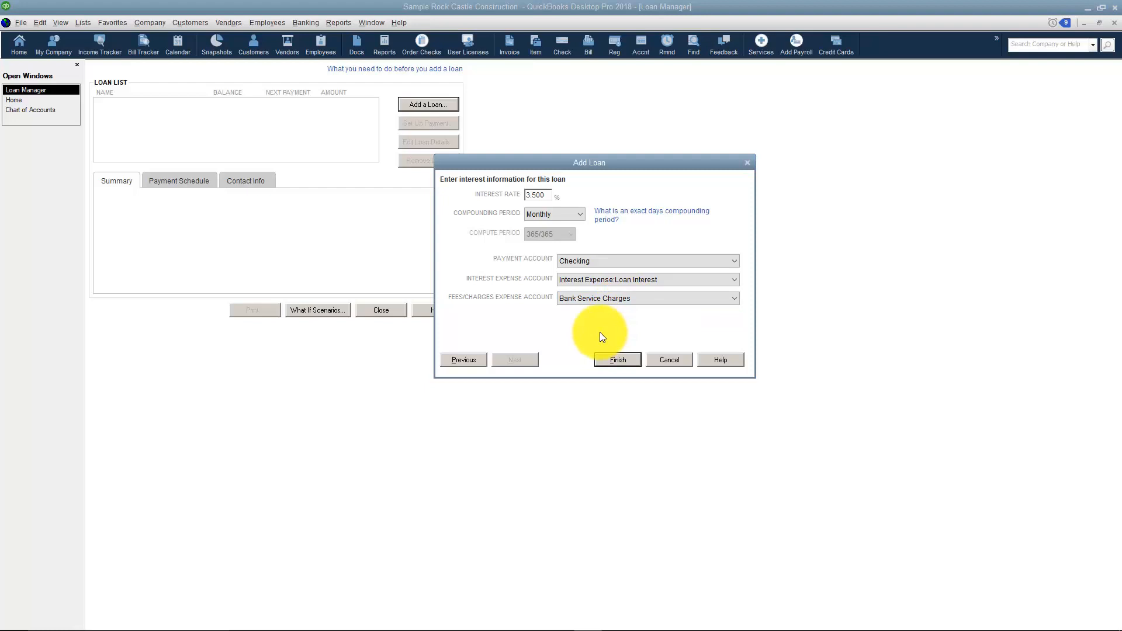
Step: Finish adding the vehicle loan, then view its payment schedule and lender contact info
{"action": "left_click", "coordinate": [616, 360]}
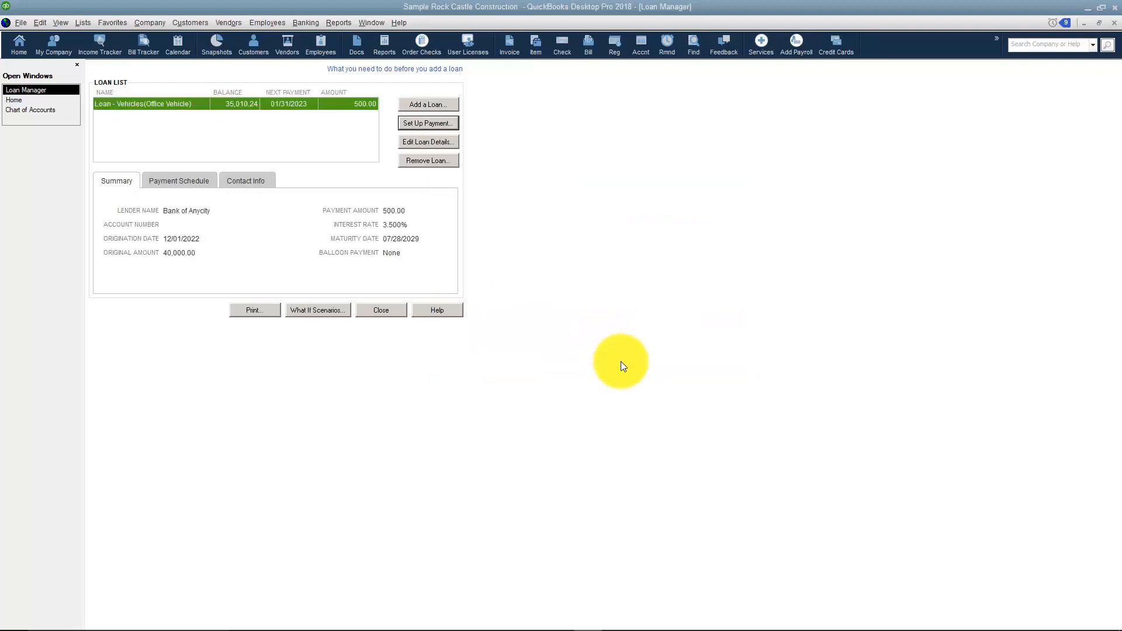
{"action": "mouse_move", "coordinate": [208, 119]}
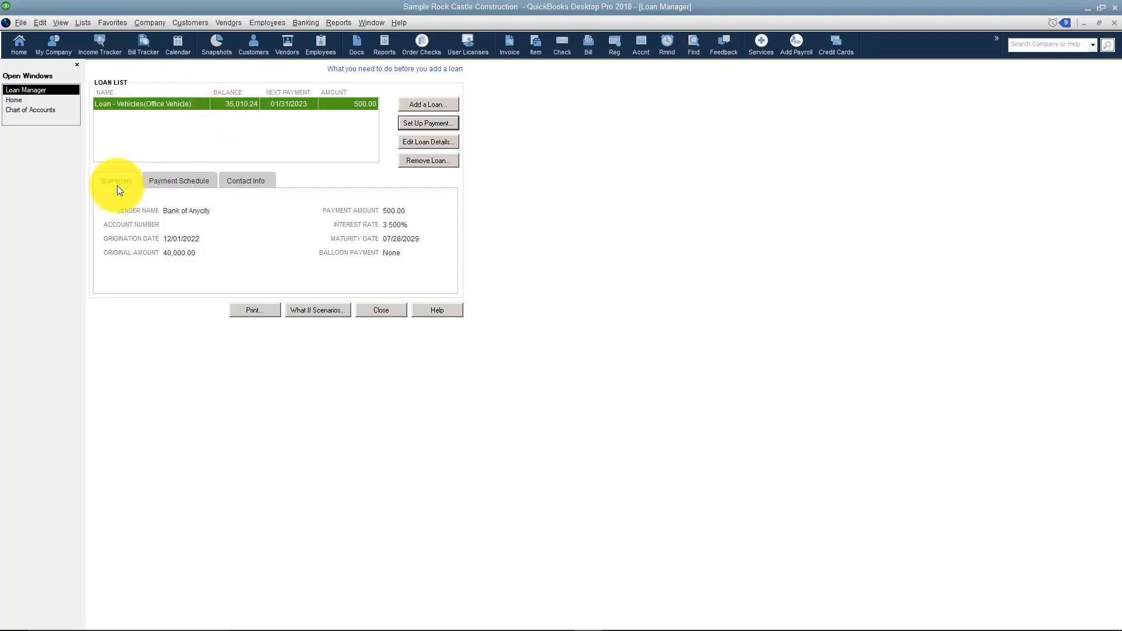
{"action": "mouse_move", "coordinate": [223, 232]}
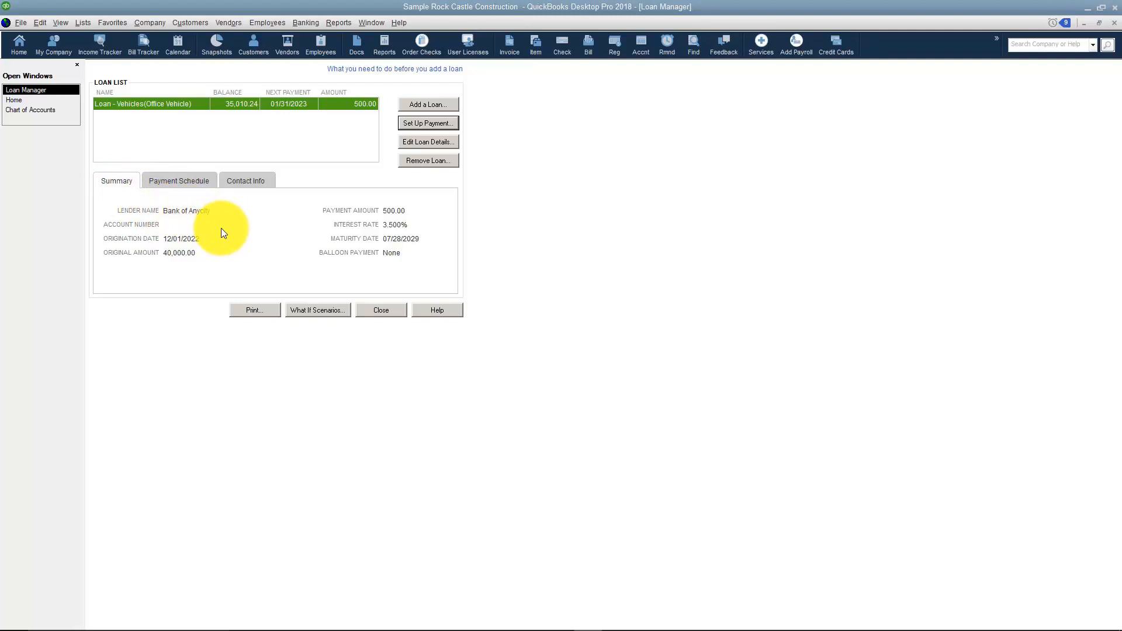
{"action": "left_click", "coordinate": [178, 180]}
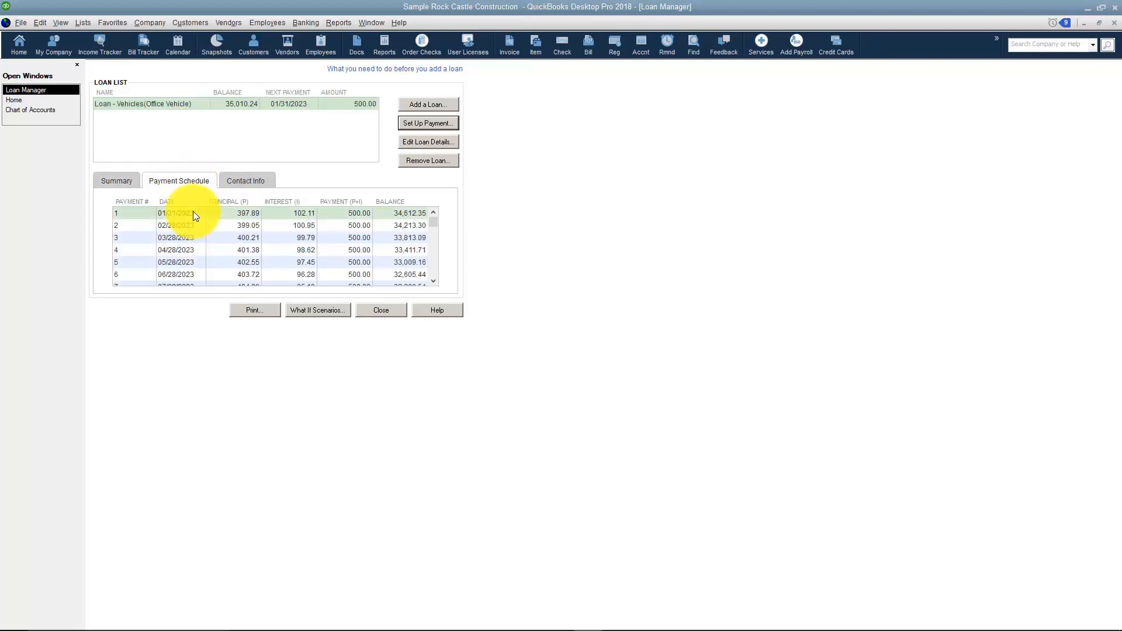
{"action": "mouse_move", "coordinate": [246, 220]}
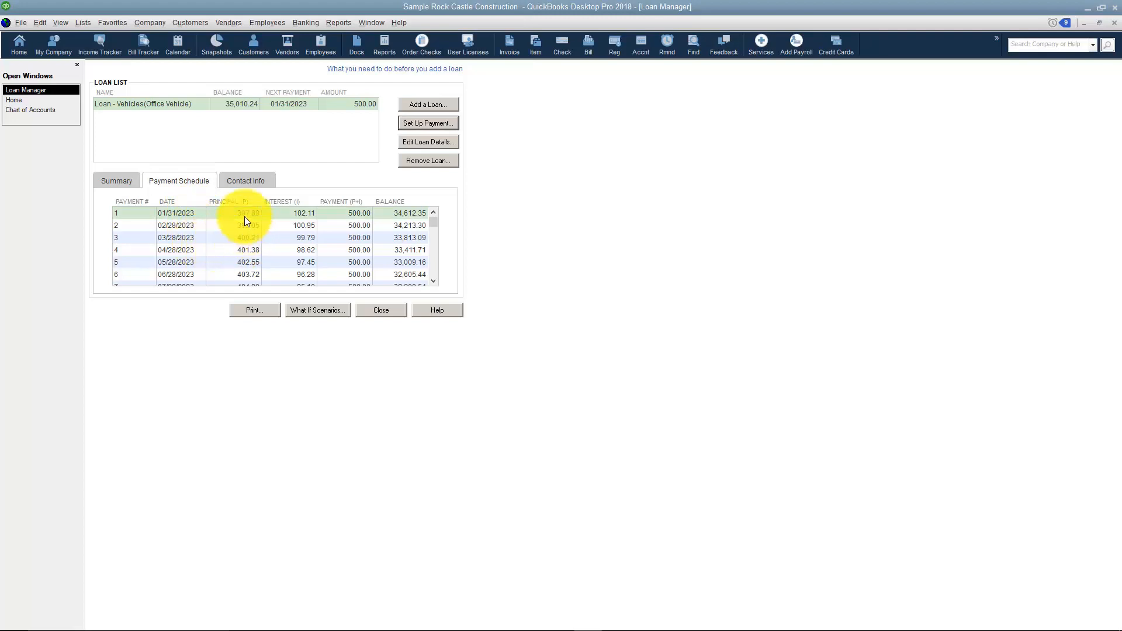
{"action": "mouse_move", "coordinate": [352, 226]}
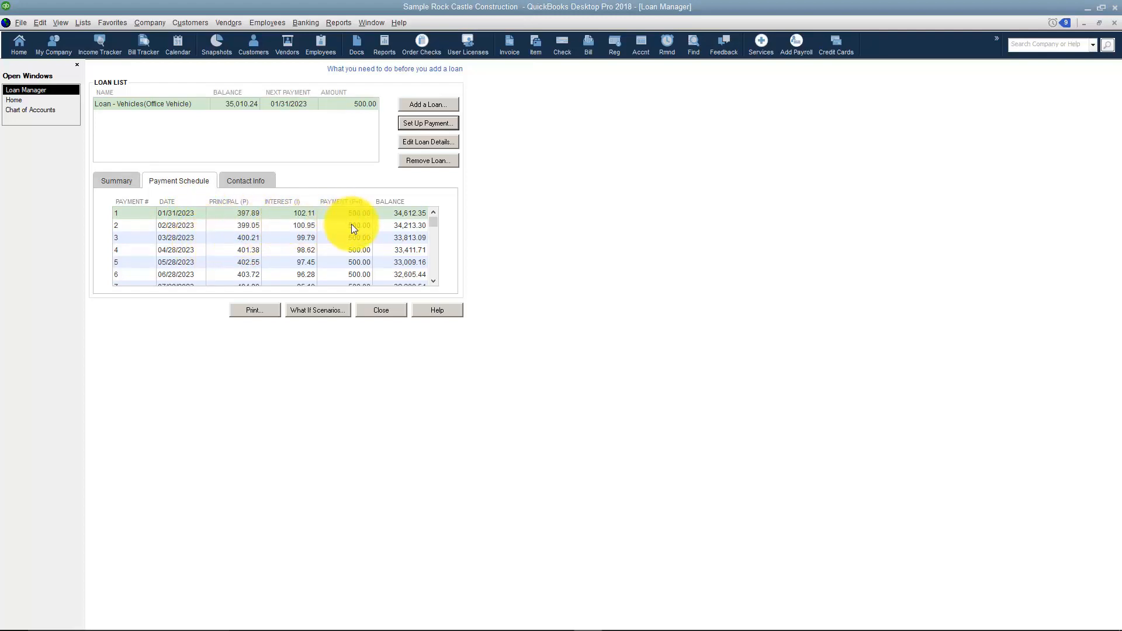
{"action": "mouse_move", "coordinate": [440, 292]}
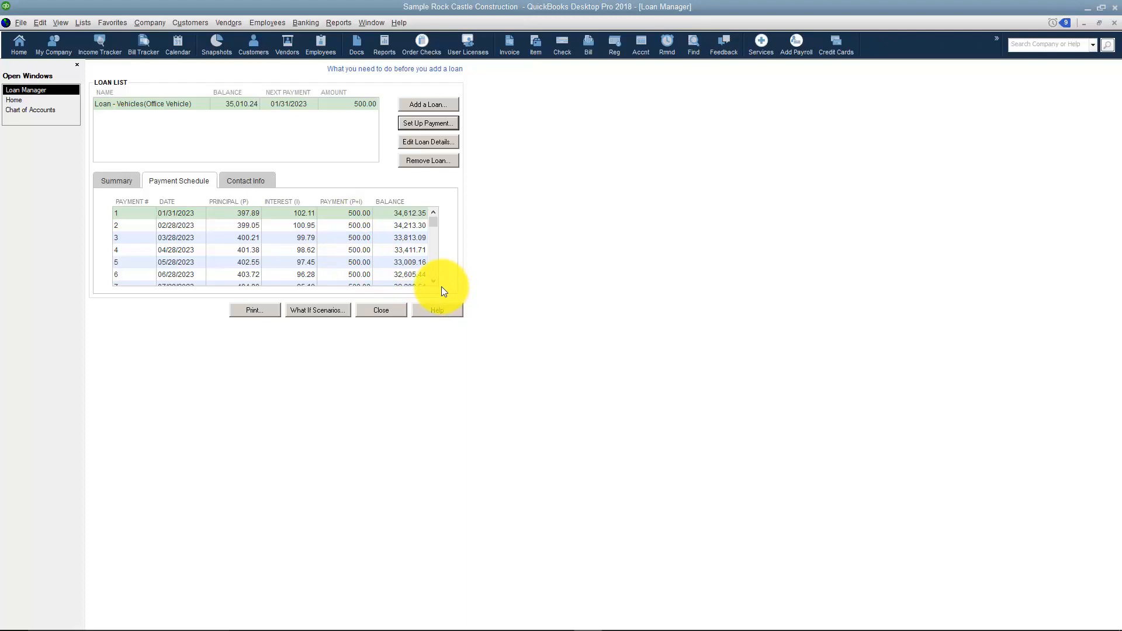
{"action": "left_click", "coordinate": [246, 180]}
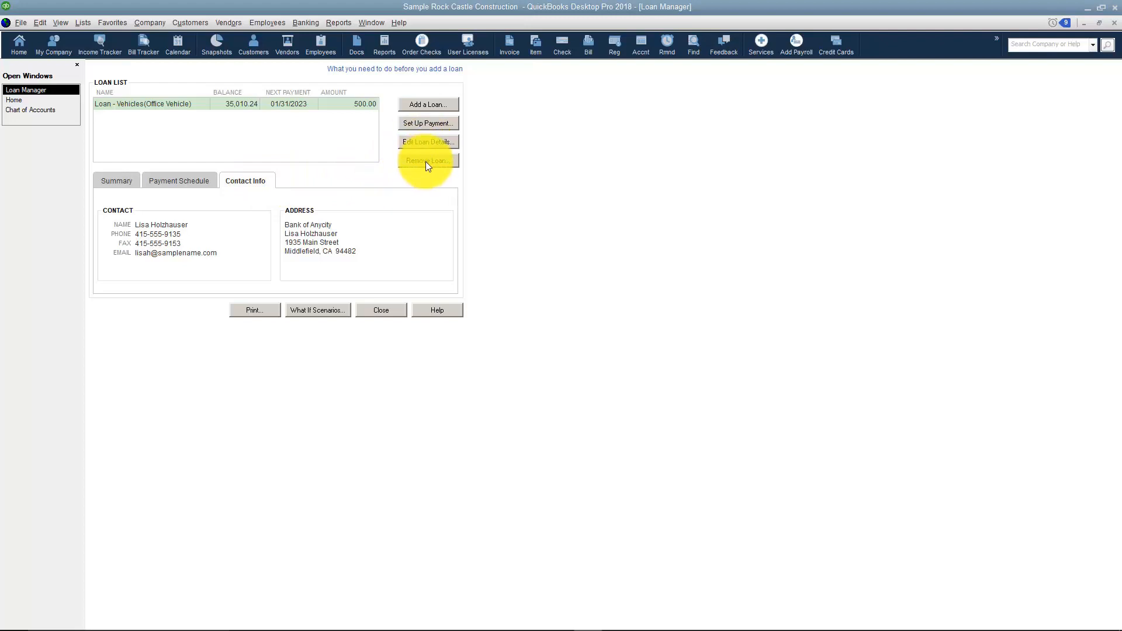
{"action": "mouse_move", "coordinate": [329, 169]}
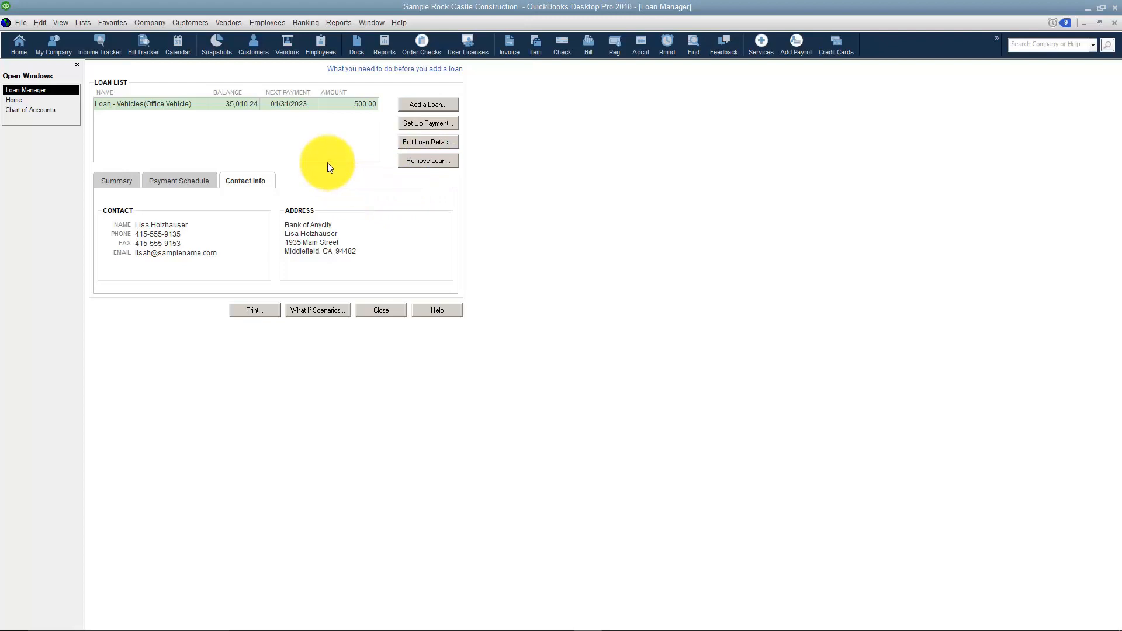
{"action": "mouse_move", "coordinate": [328, 159]}
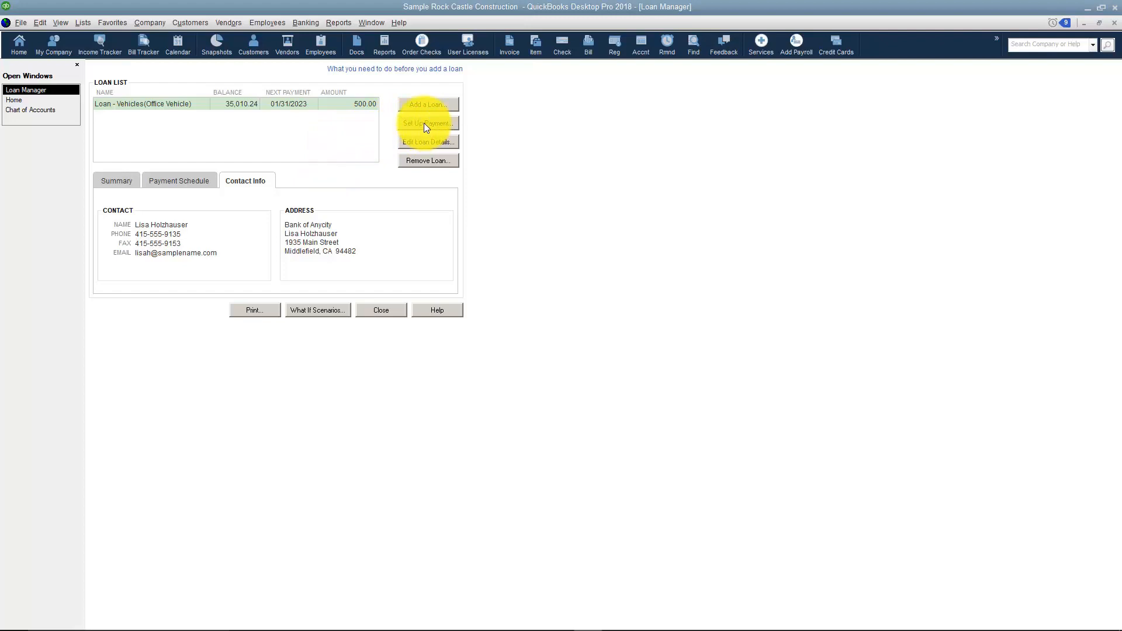
Step: Set up a regular $500.00 loan payment (397.89 principal, 102.11 interest) paid by check
{"action": "left_click", "coordinate": [427, 123]}
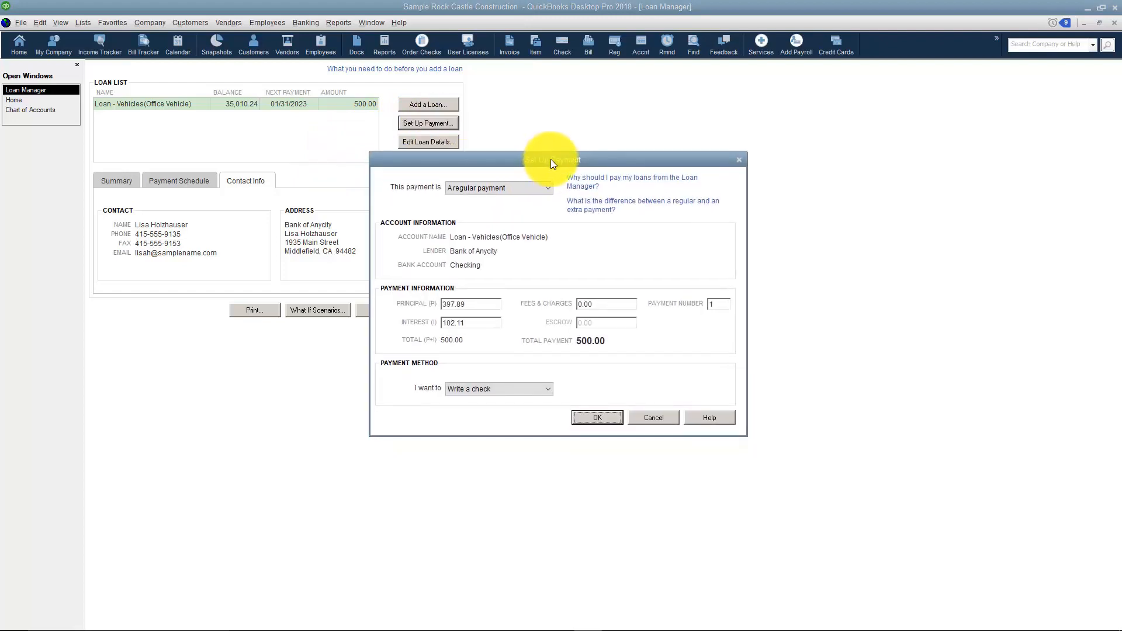
{"action": "mouse_move", "coordinate": [545, 200]}
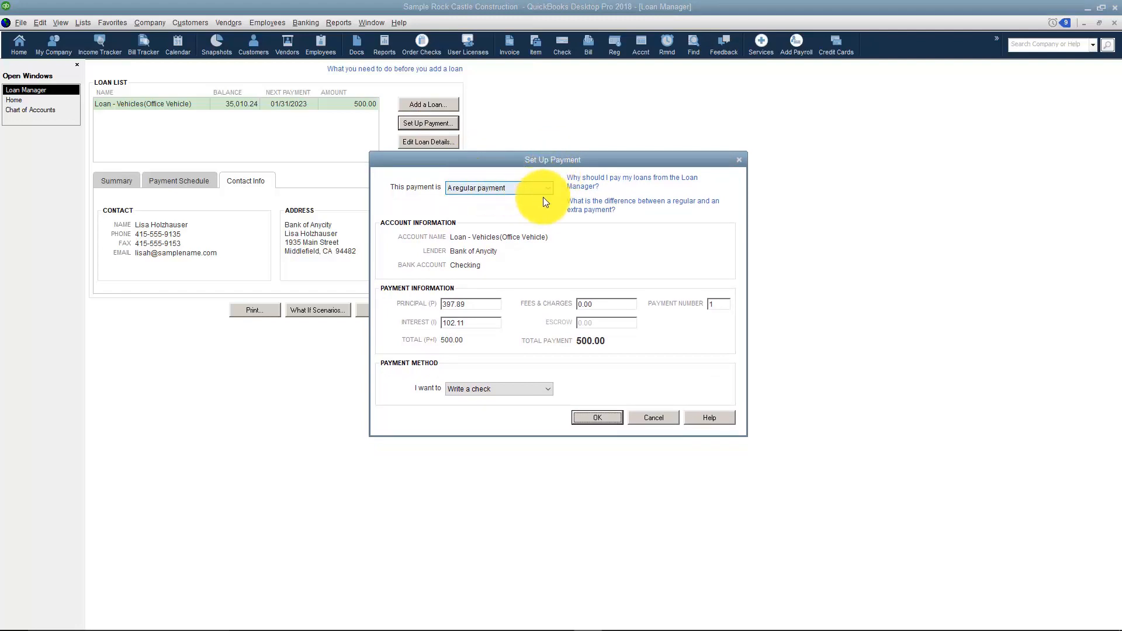
{"action": "left_click", "coordinate": [548, 187]}
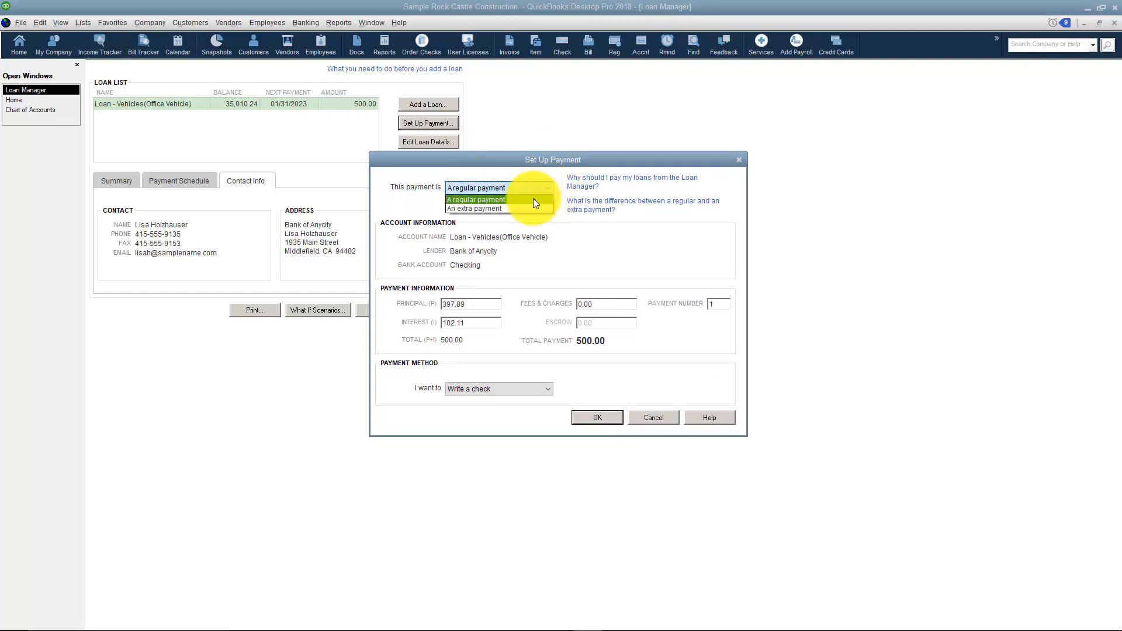
{"action": "left_click", "coordinate": [477, 188]}
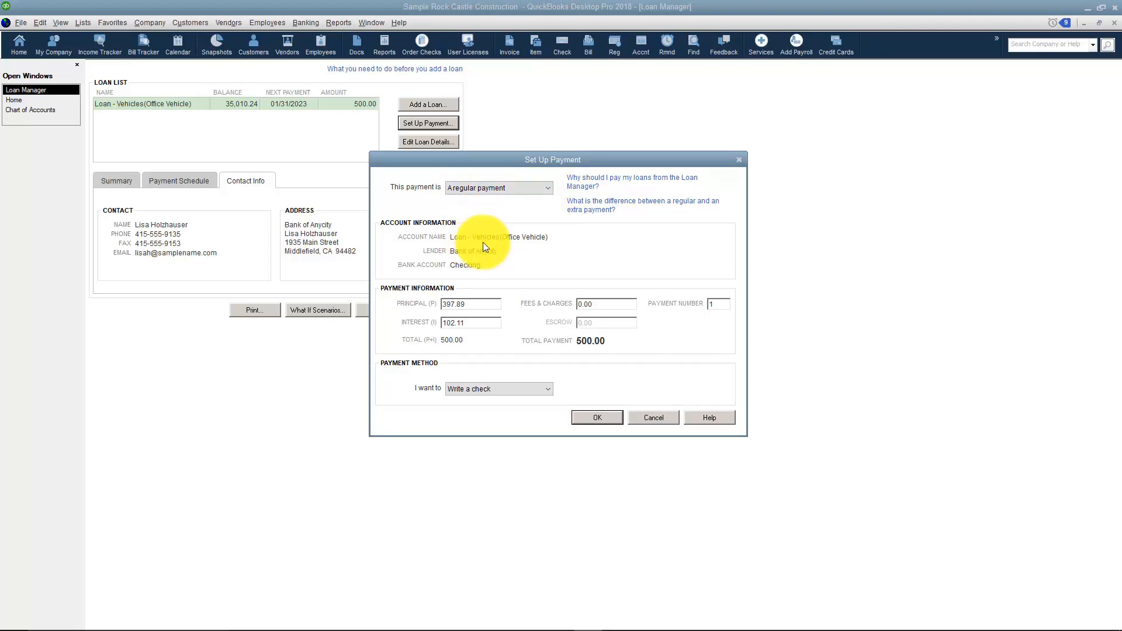
{"action": "mouse_move", "coordinate": [503, 280]}
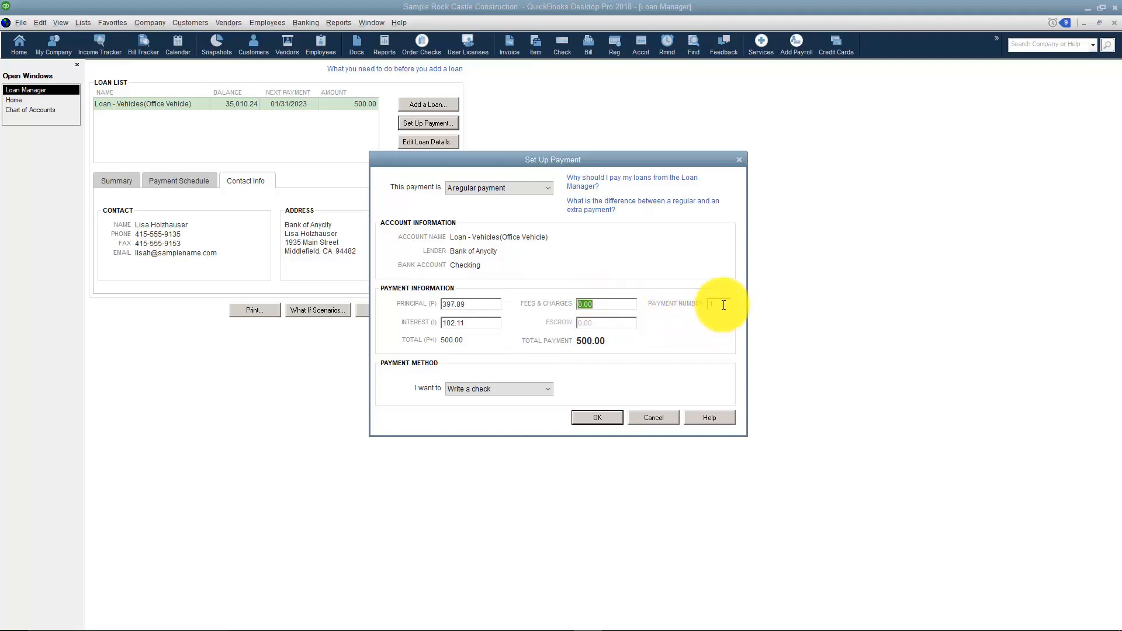
{"action": "left_click", "coordinate": [714, 303]}
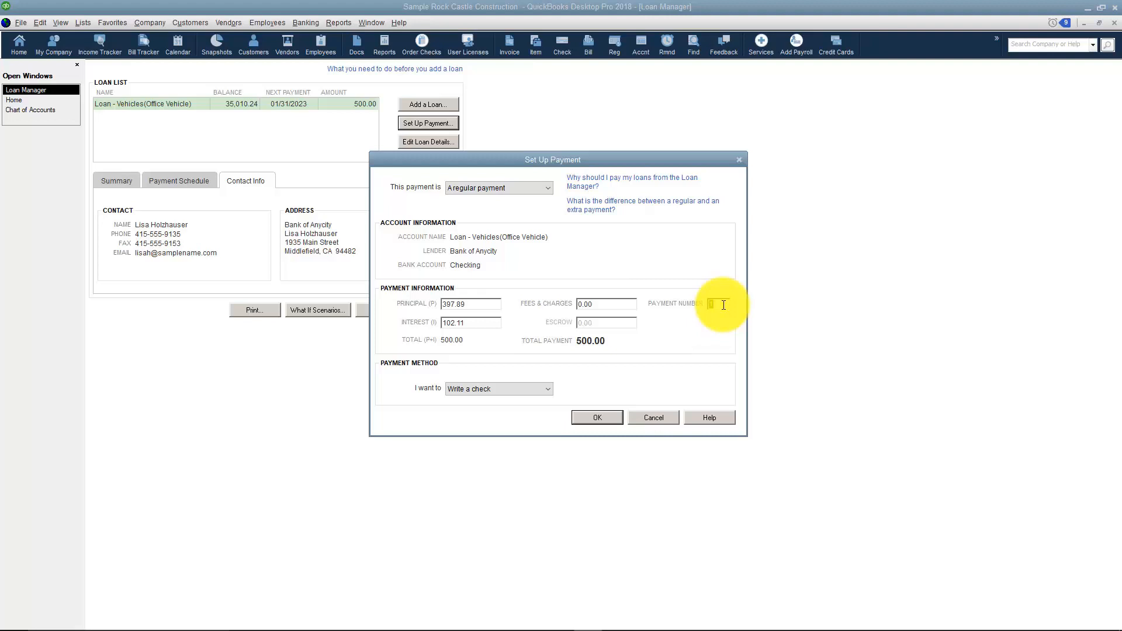
{"action": "left_click", "coordinate": [548, 388]}
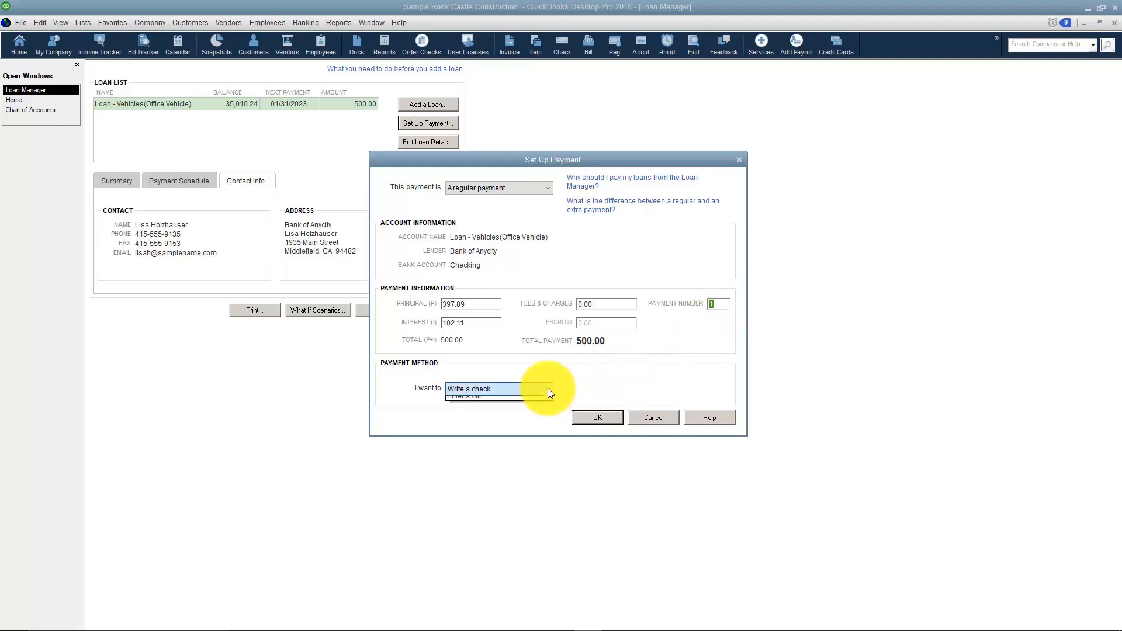
{"action": "left_click", "coordinate": [547, 388]}
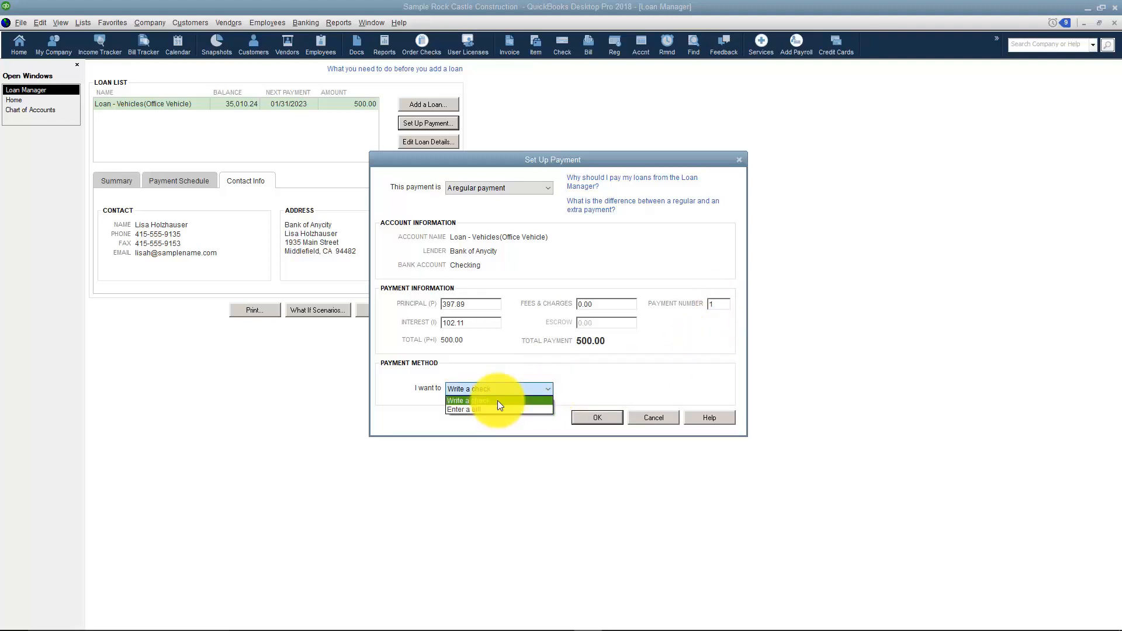
{"action": "left_click", "coordinate": [466, 389]}
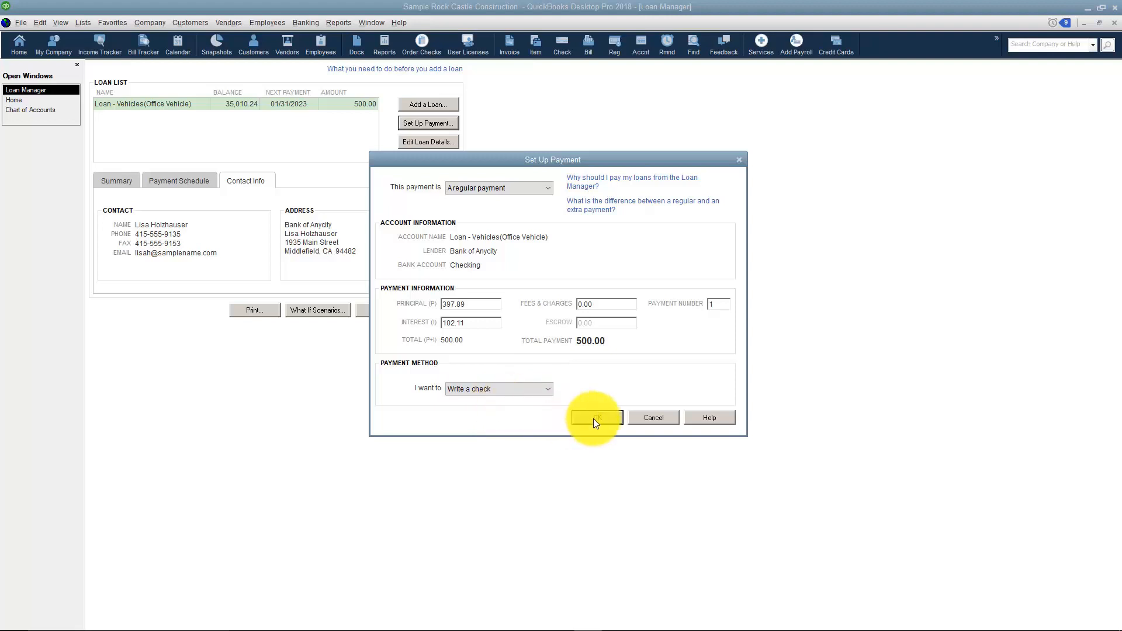
Step: Date the Bank of Anycity loan check 01/31/2023 and save it, confirming the change
{"action": "left_click", "coordinate": [595, 417]}
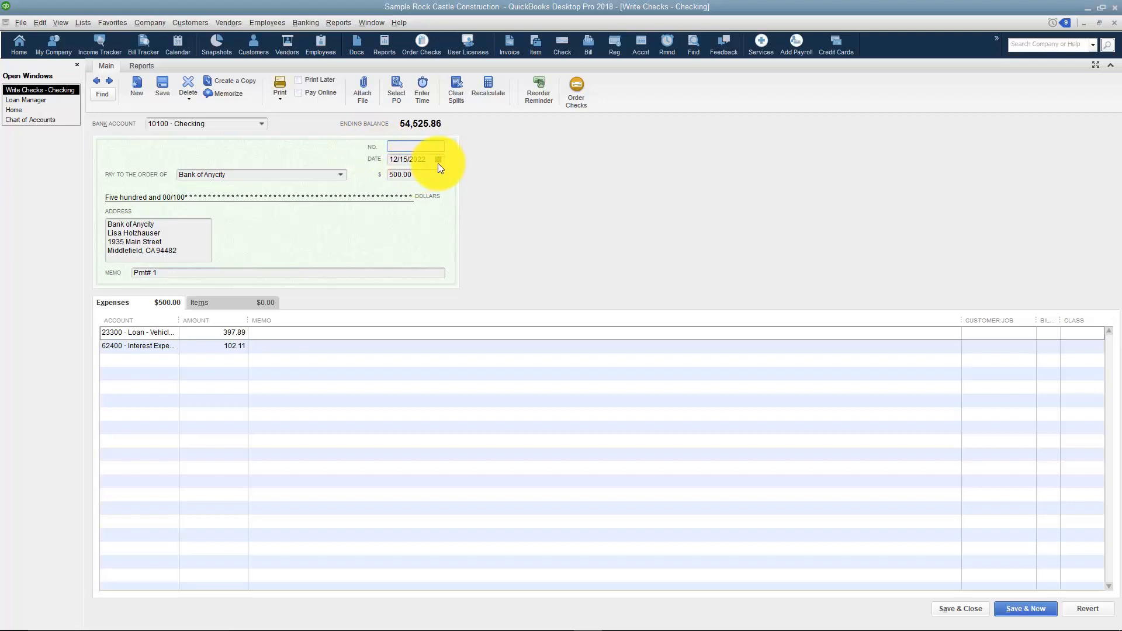
{"action": "left_click", "coordinate": [438, 159]}
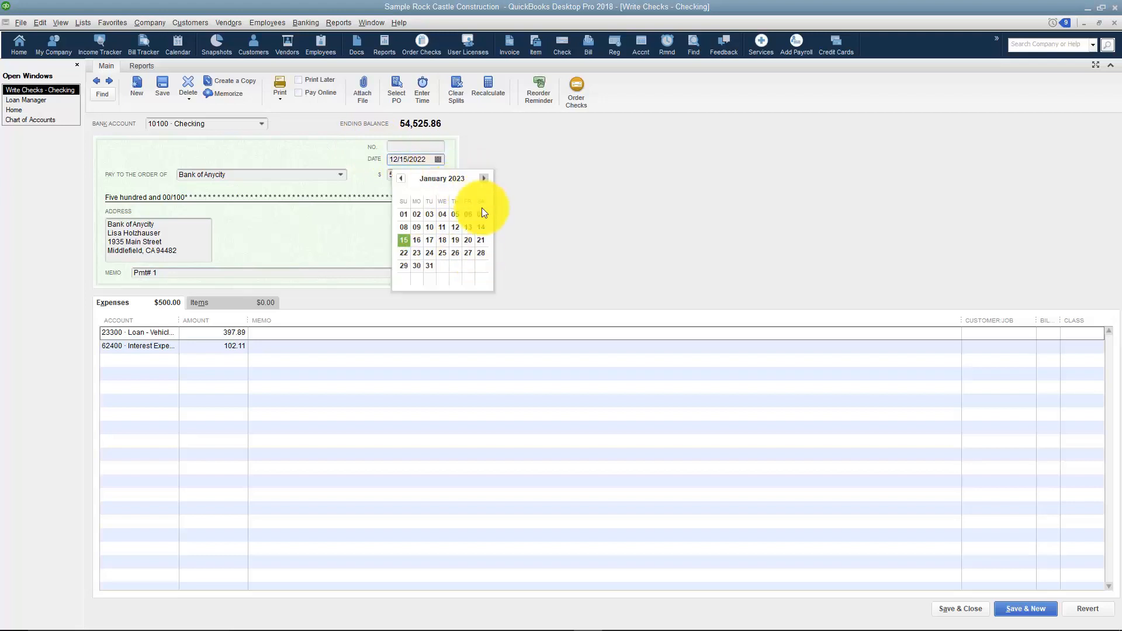
{"action": "left_click", "coordinate": [429, 266]}
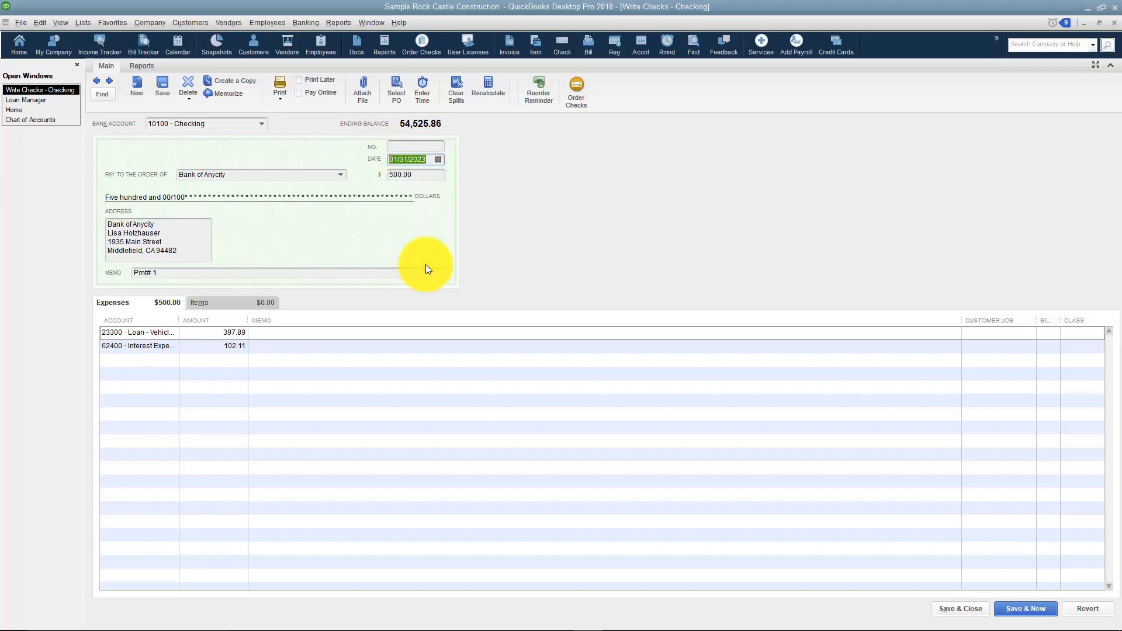
{"action": "mouse_move", "coordinate": [404, 304]}
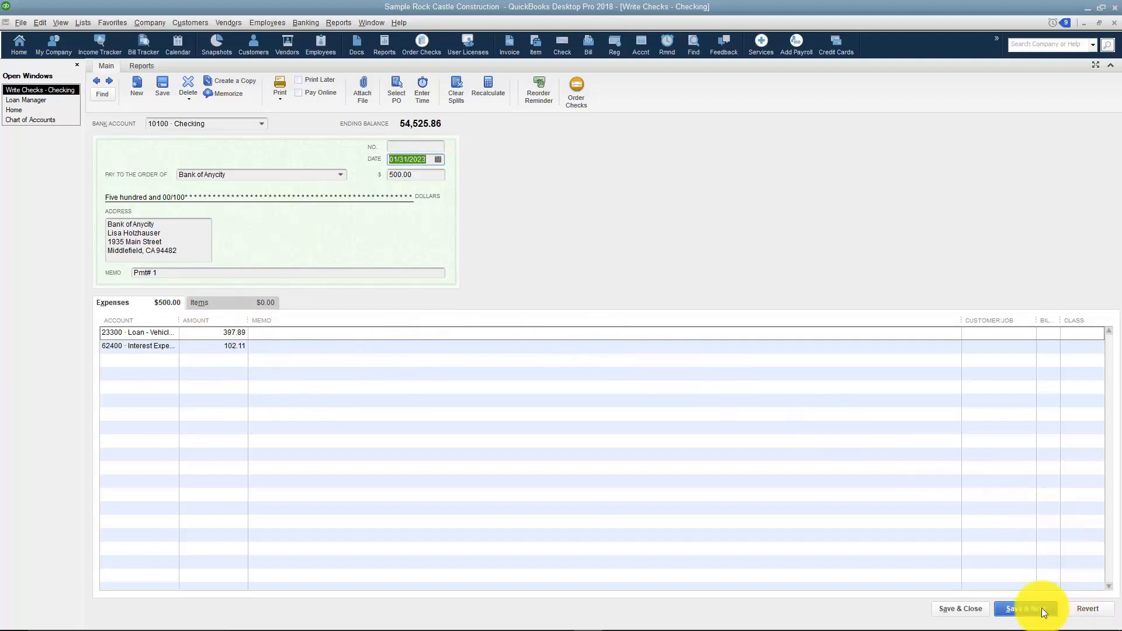
{"action": "left_click", "coordinate": [1026, 609]}
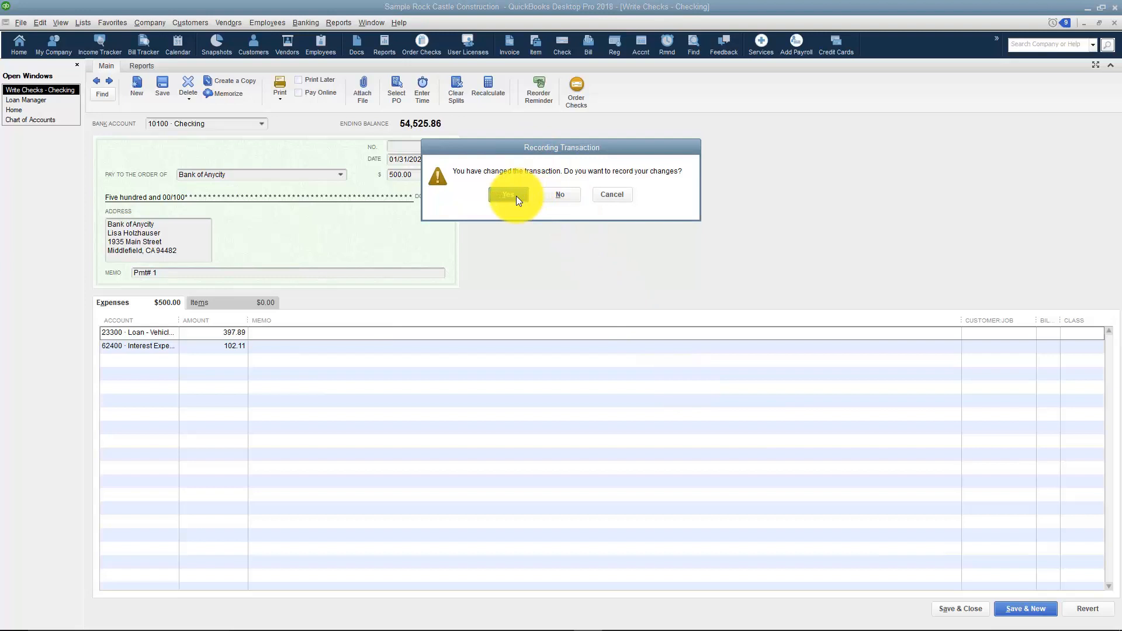
{"action": "left_click", "coordinate": [508, 194]}
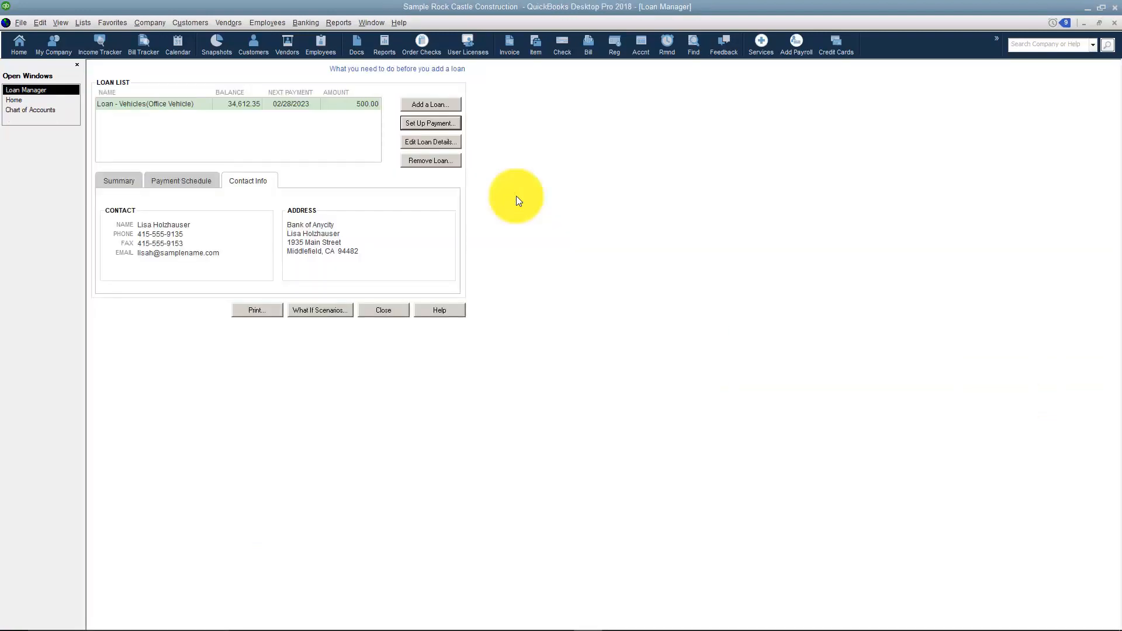
{"action": "mouse_move", "coordinate": [32, 99]}
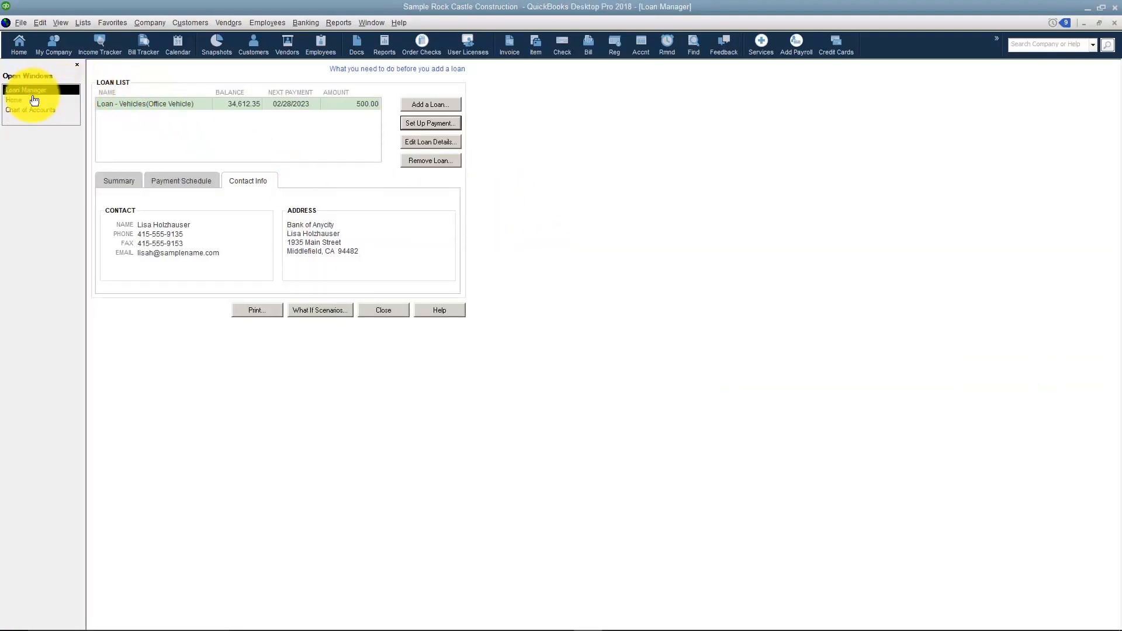
Step: From the Home page, open the Check Register for account 10100 Checking
{"action": "left_click", "coordinate": [14, 89]}
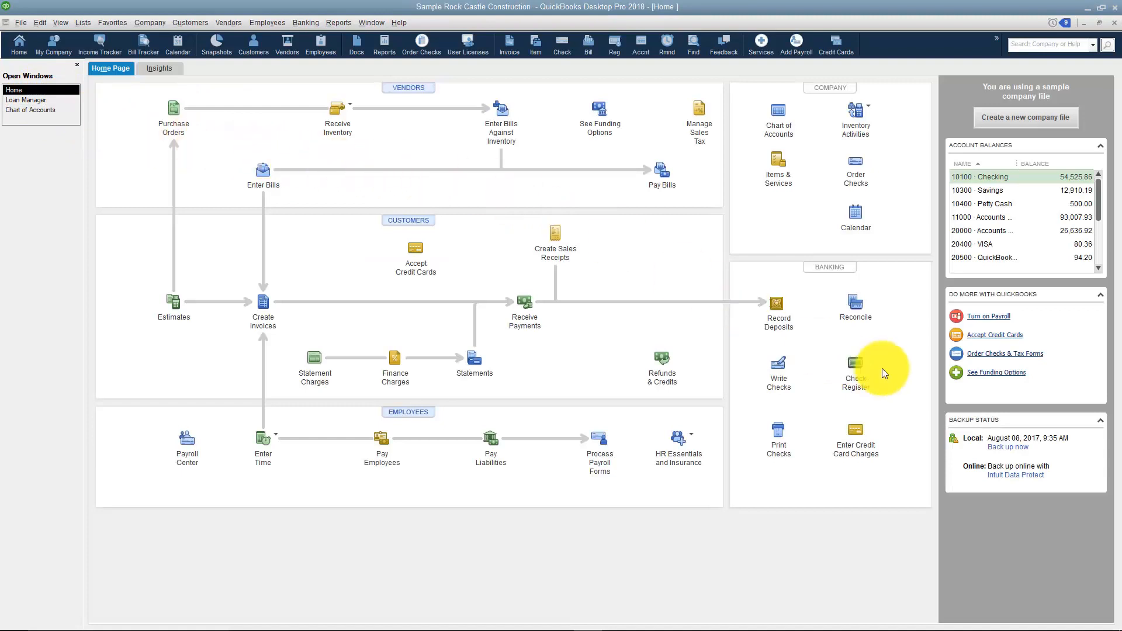
{"action": "left_click", "coordinate": [855, 369]}
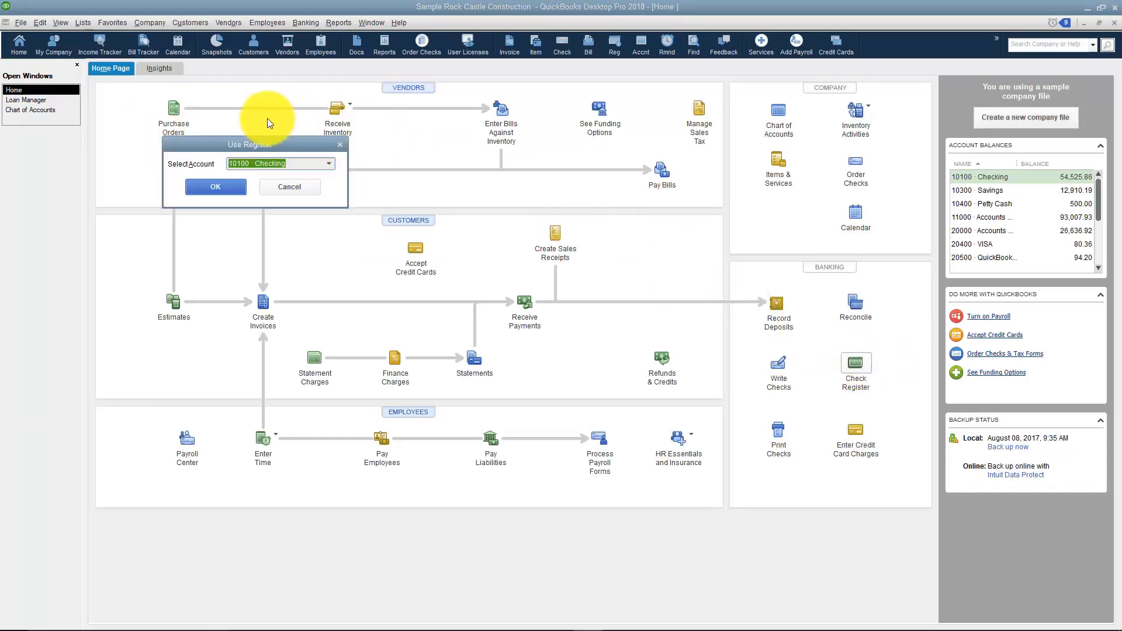
{"action": "left_click", "coordinate": [216, 187]}
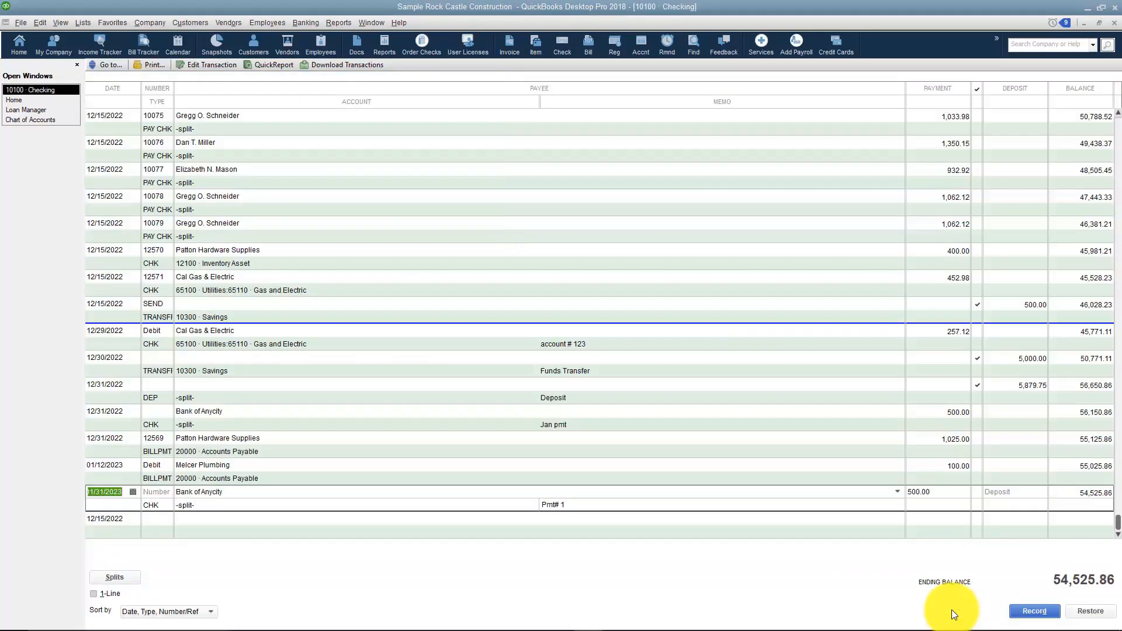
{"action": "mouse_move", "coordinate": [821, 472]}
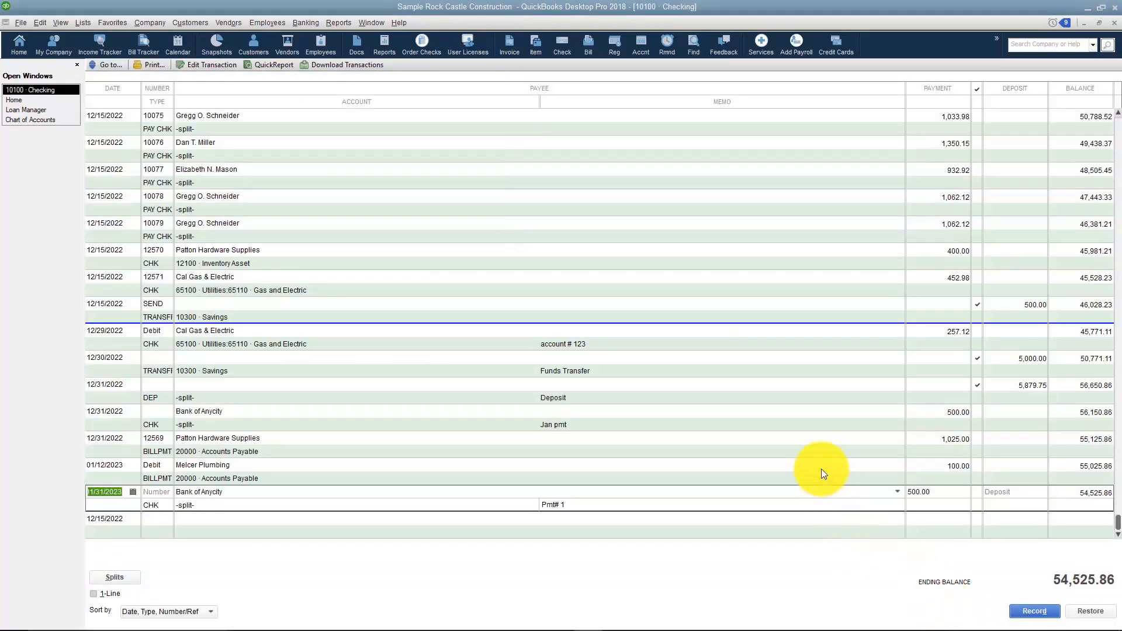